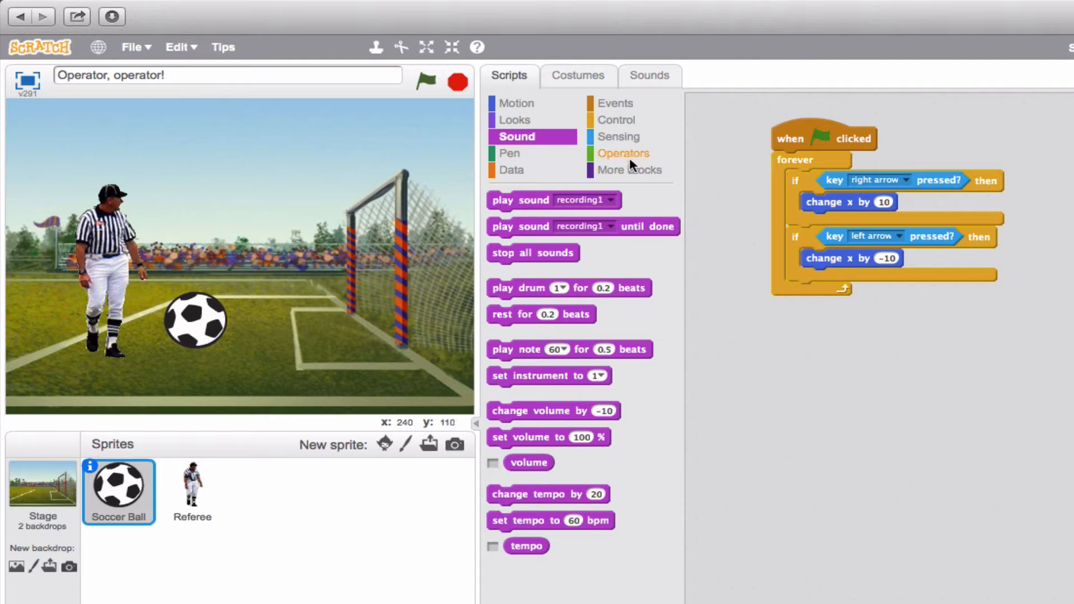
Show the Operators blocks and run the project with the green flag
click(622, 154)
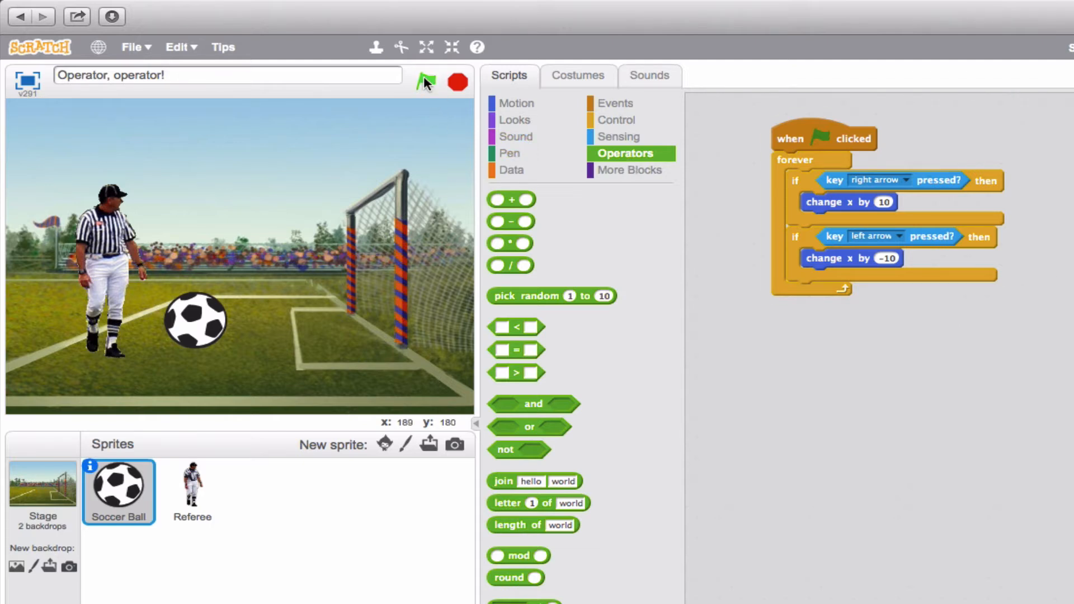
click(425, 82)
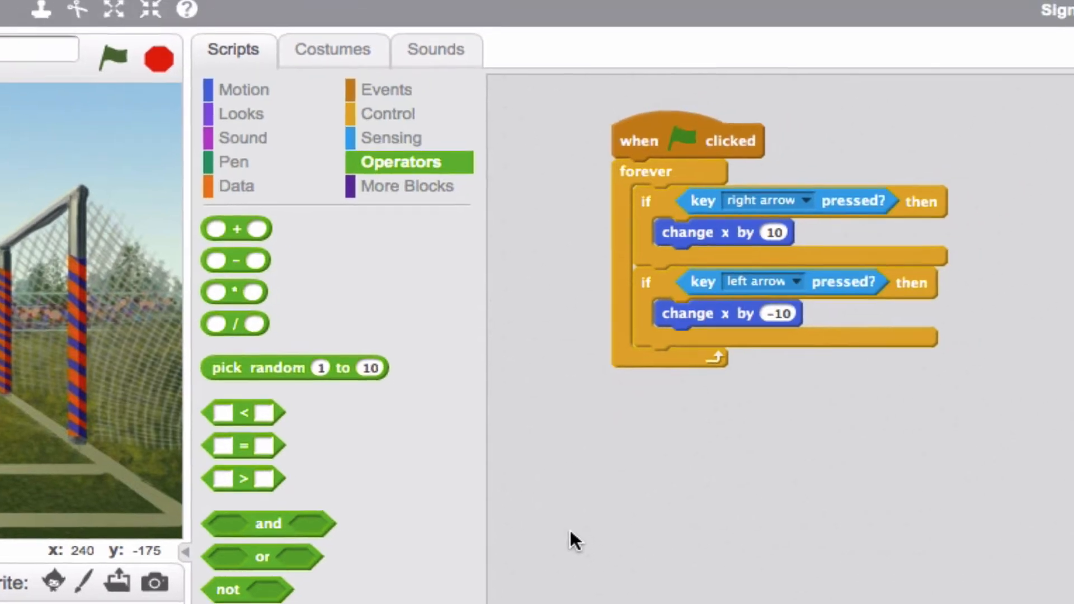
In the ball's Sounds, record a fresh microphone sound to replace recording1
click(434, 48)
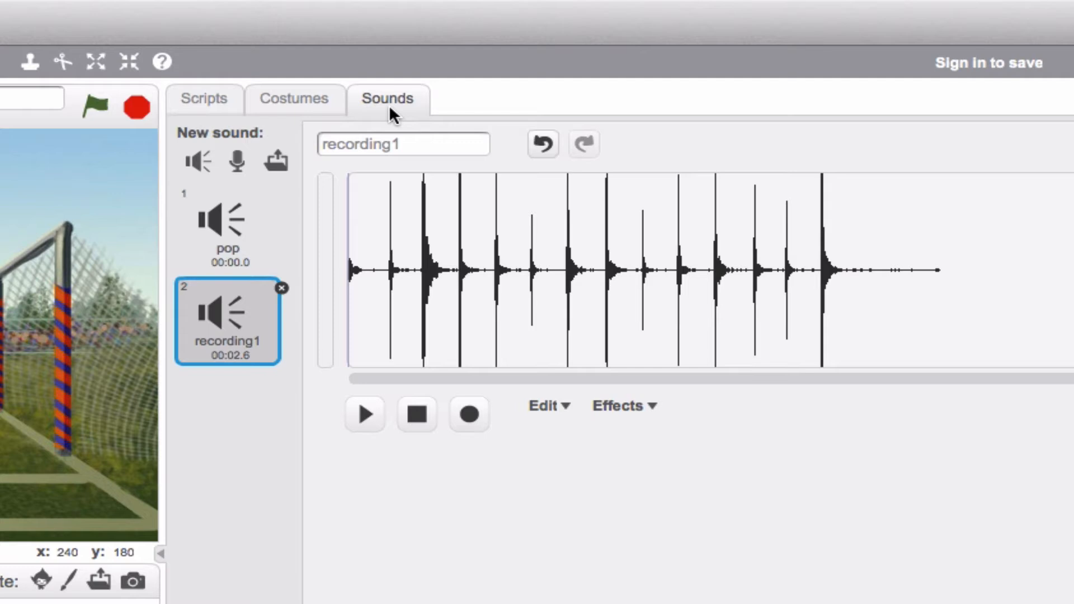
mouse_move(381, 179)
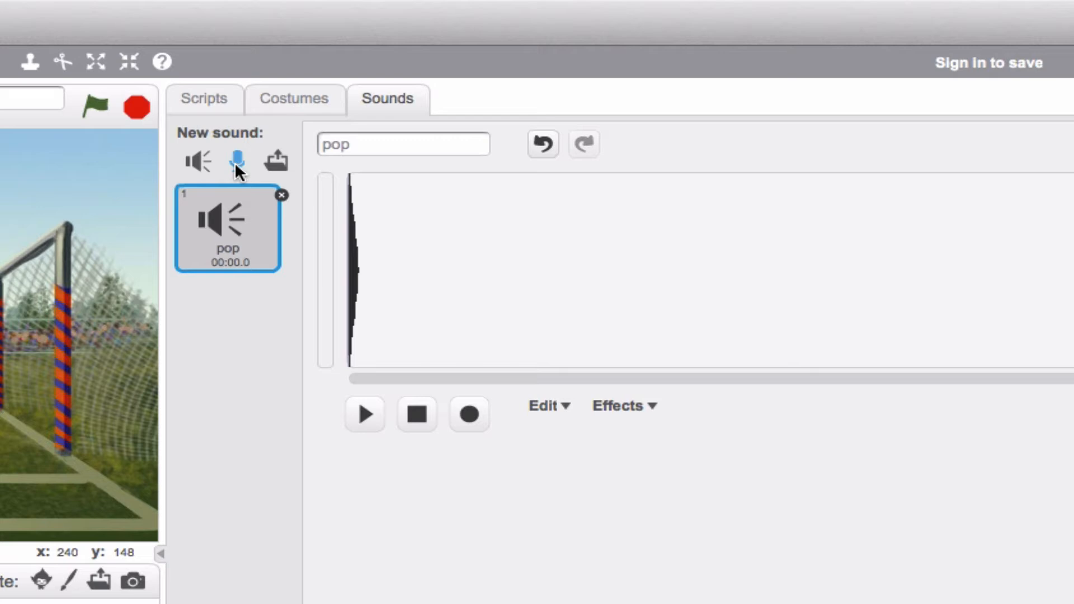
click(236, 161)
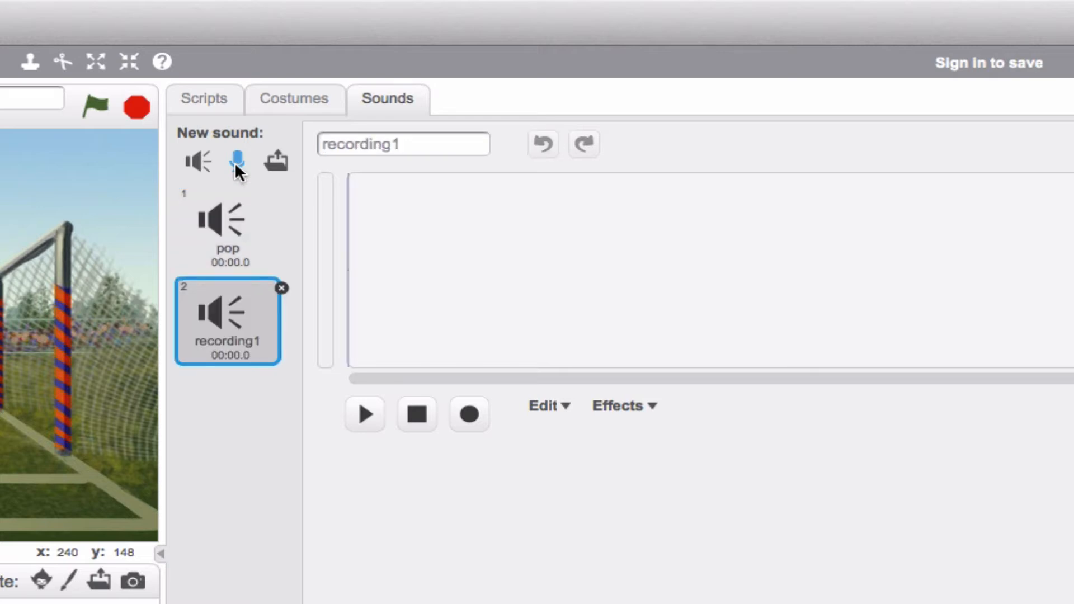
click(469, 414)
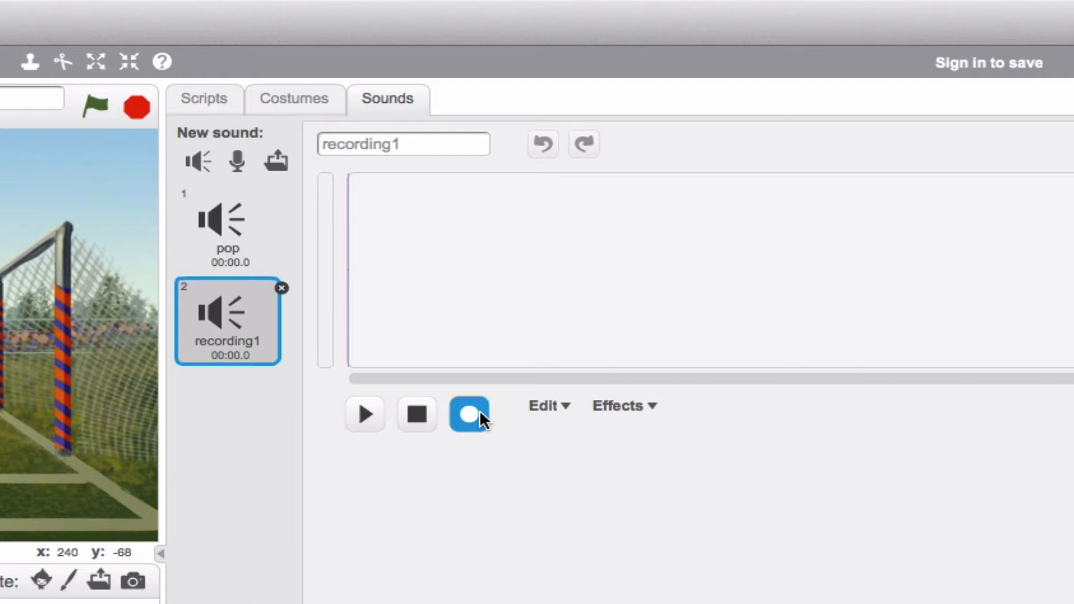
click(468, 415)
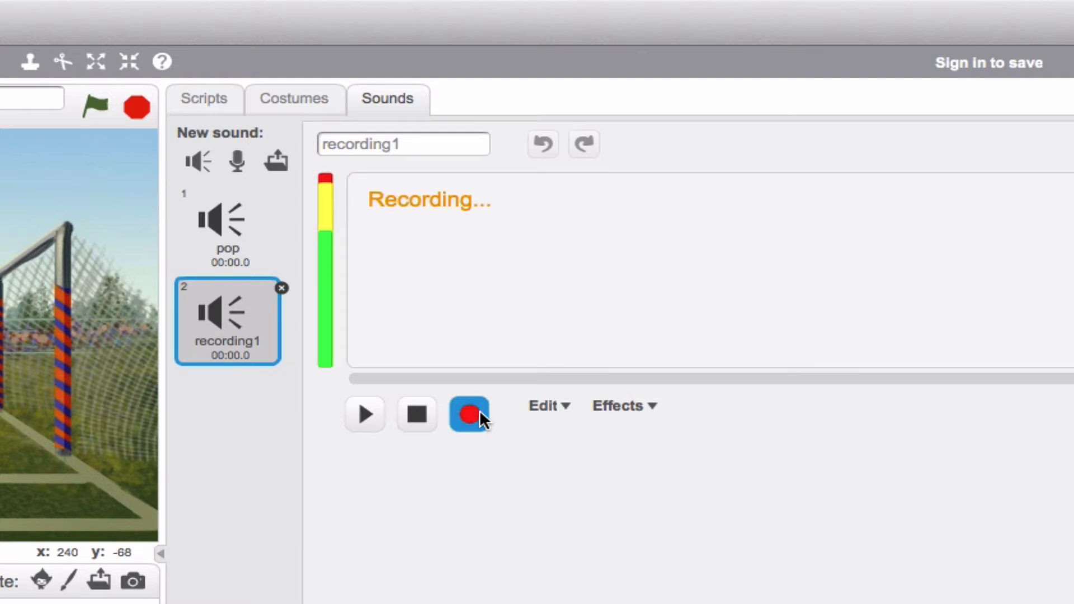
click(470, 415)
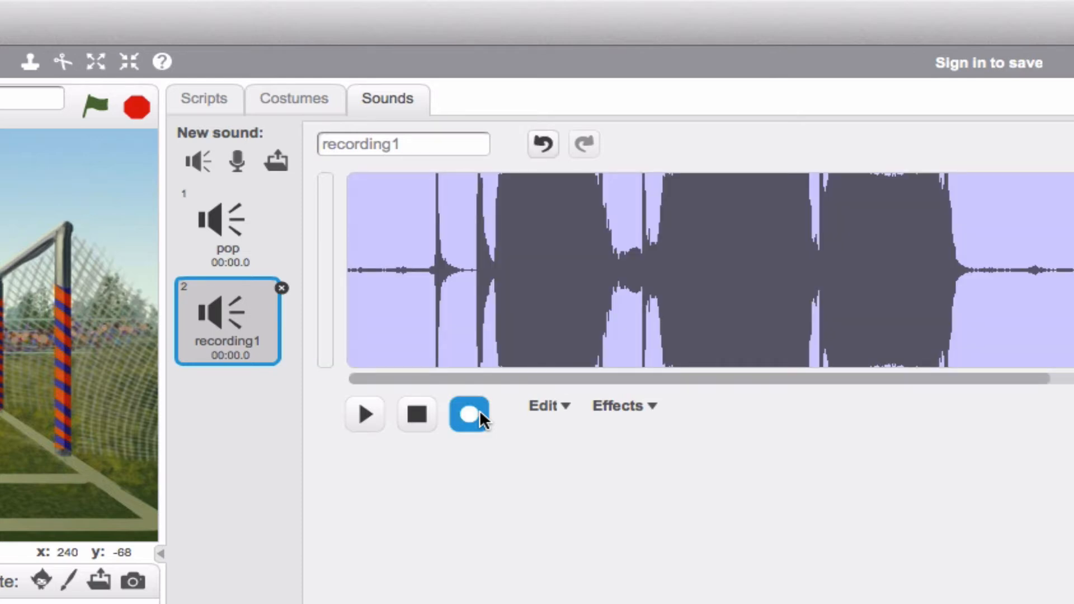
Play back the new recording1 and return to the Scripts tab
click(467, 413)
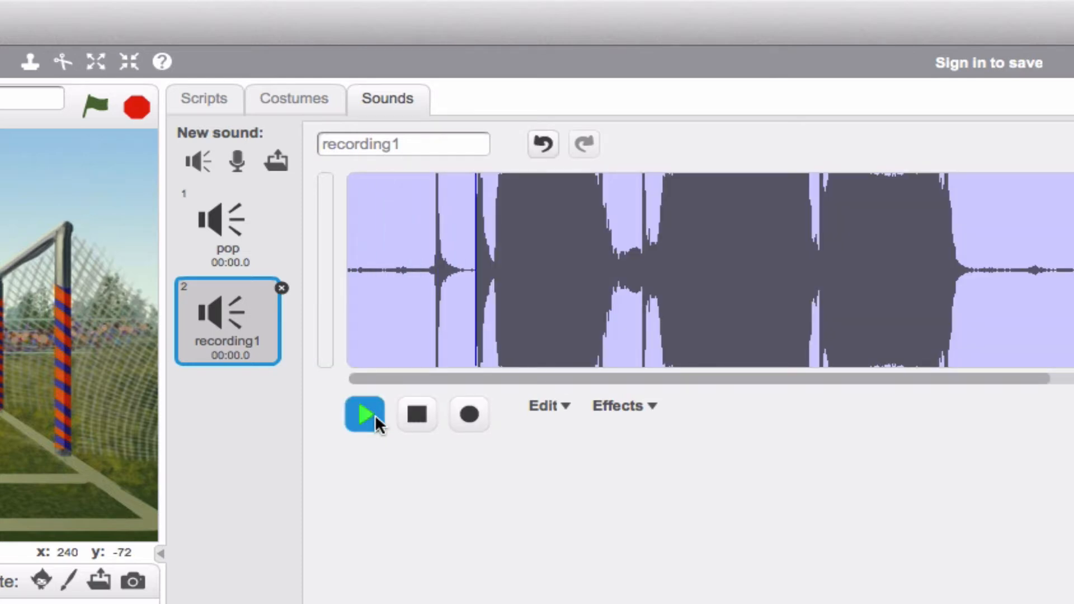
click(363, 414)
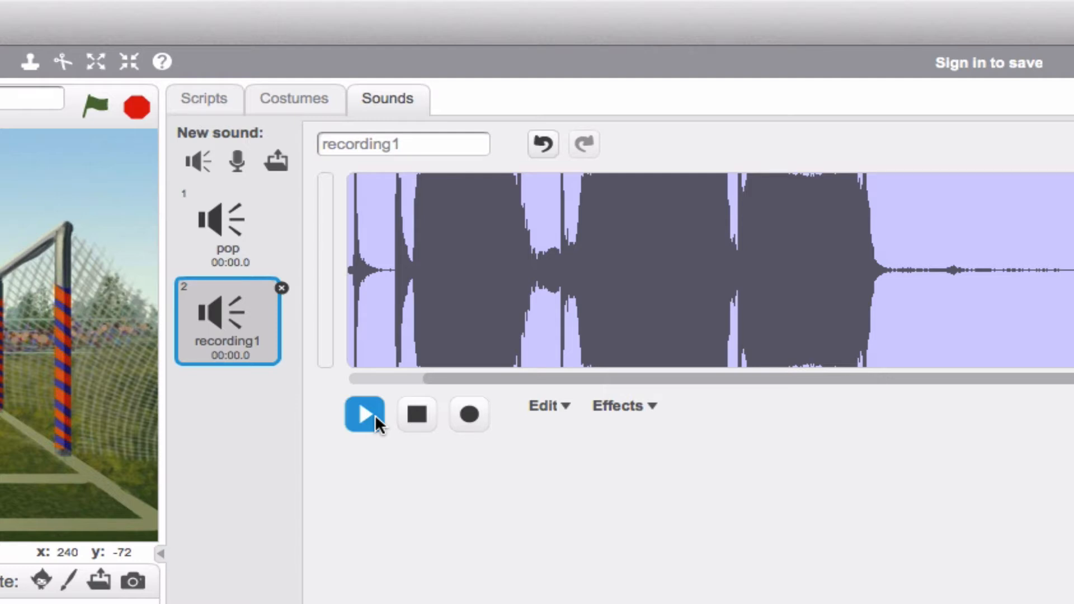
click(203, 98)
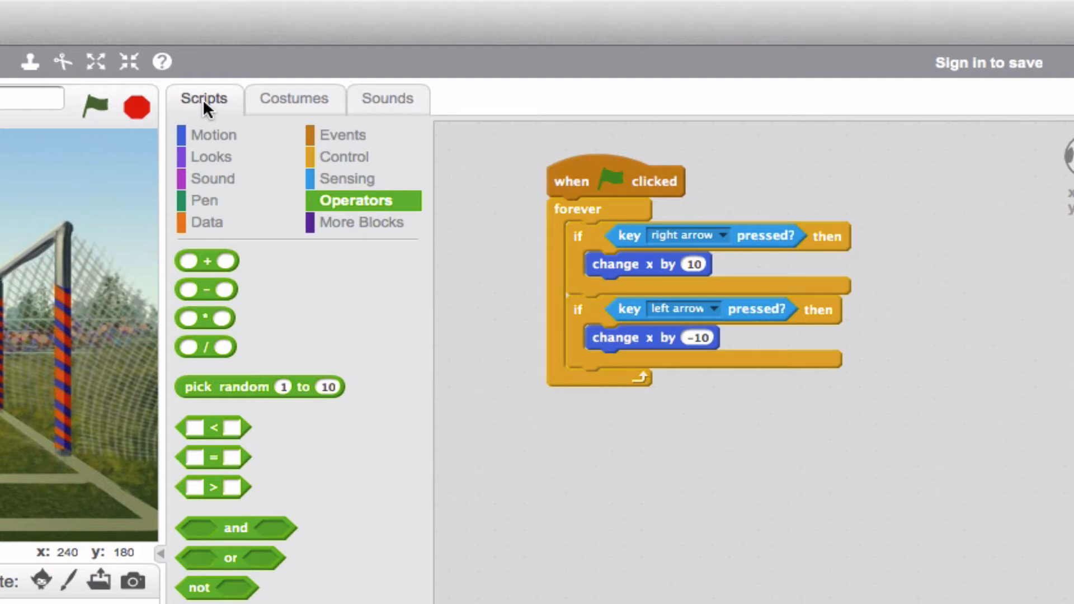
Build a second green-flag script with a forever loop holding an empty if-then
click(342, 134)
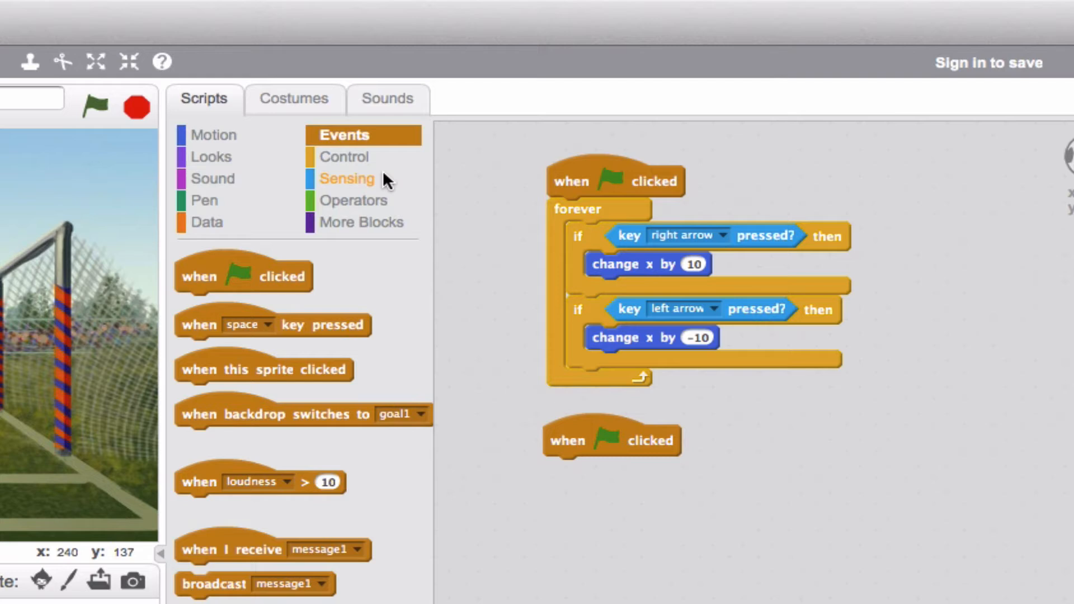
click(343, 156)
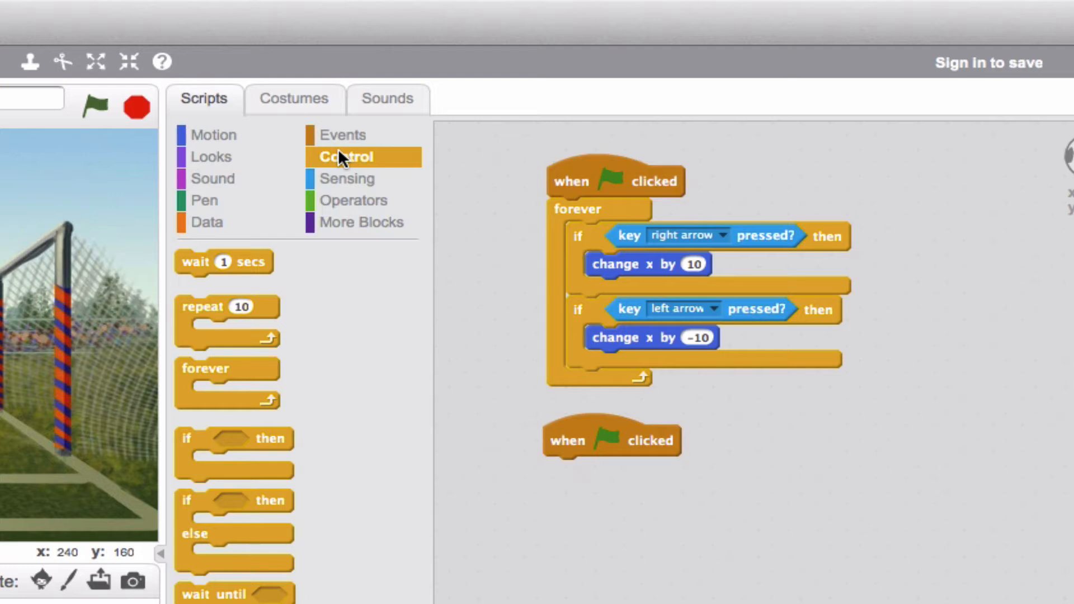
drag(226, 368, 582, 490)
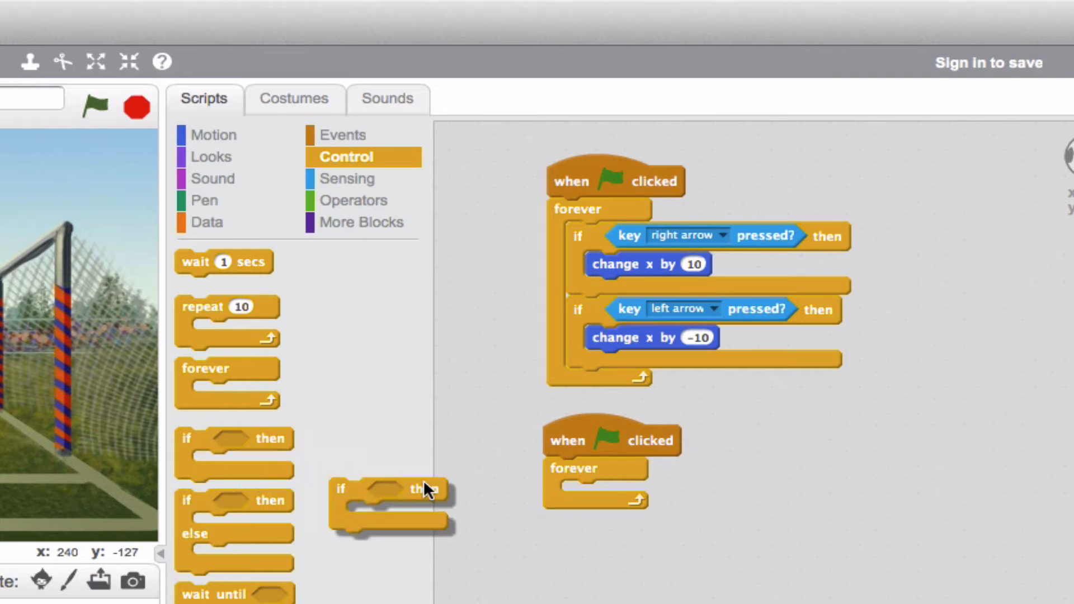
drag(390, 489, 610, 490)
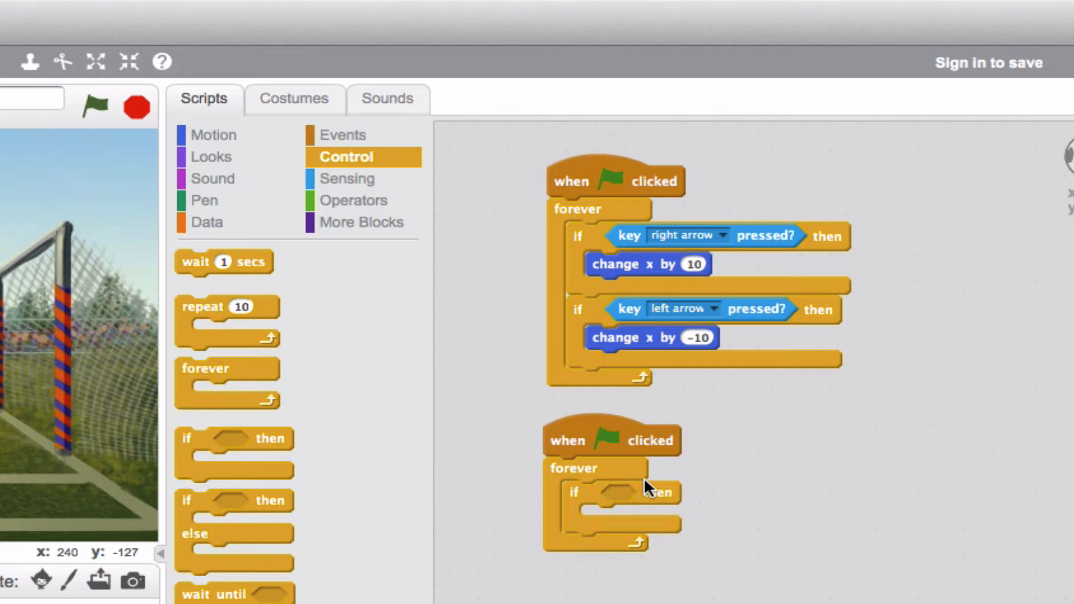
click(354, 200)
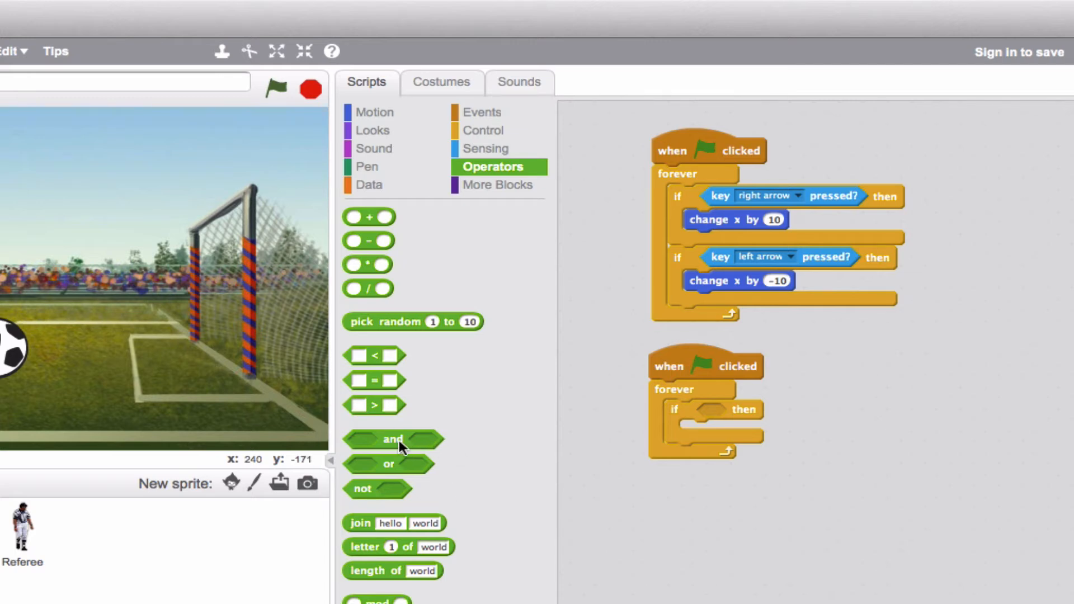
Set the if condition to 'and' with 'touching Referee' in its first slot
drag(394, 438, 736, 412)
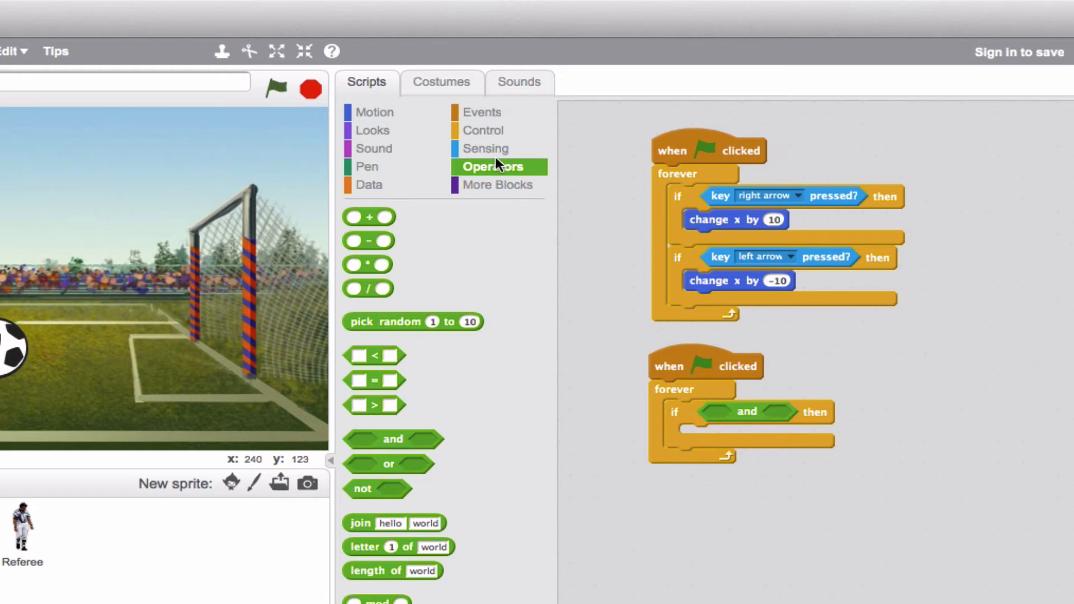
click(485, 148)
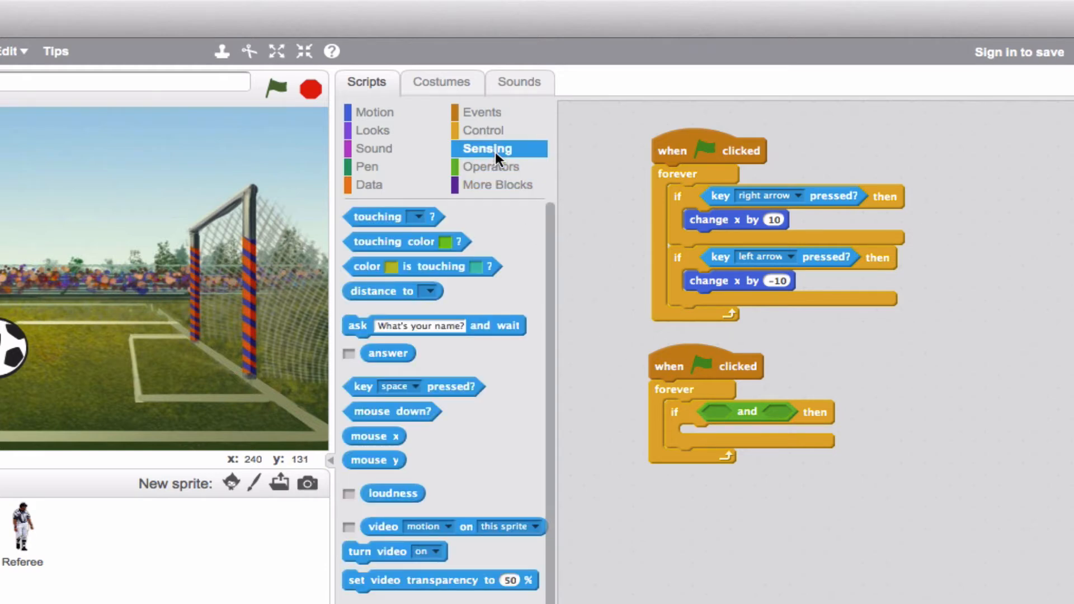
drag(384, 216, 733, 409)
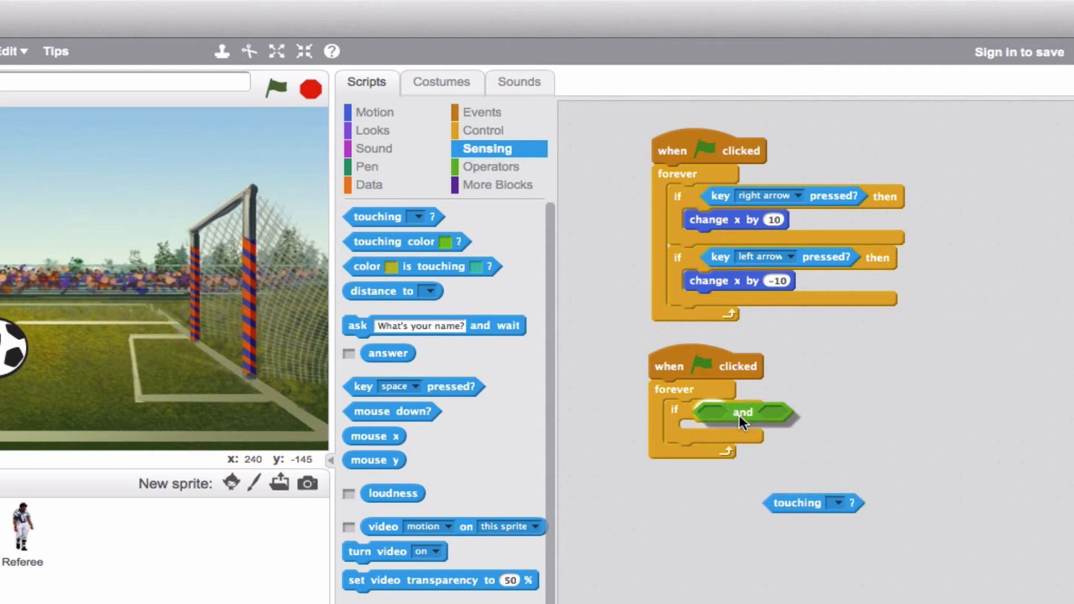
drag(813, 502, 736, 413)
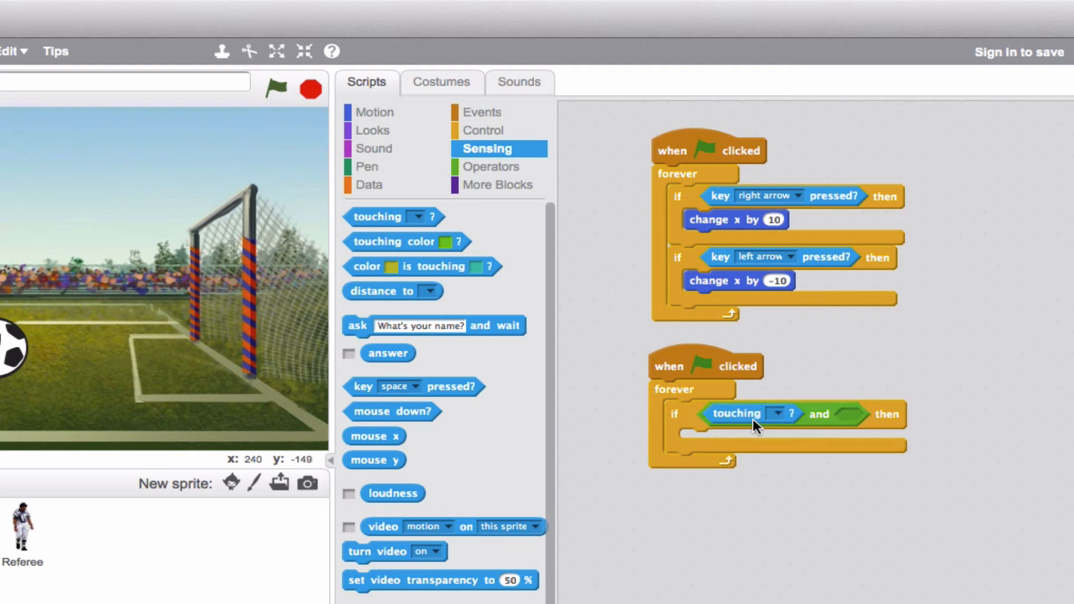
click(779, 413)
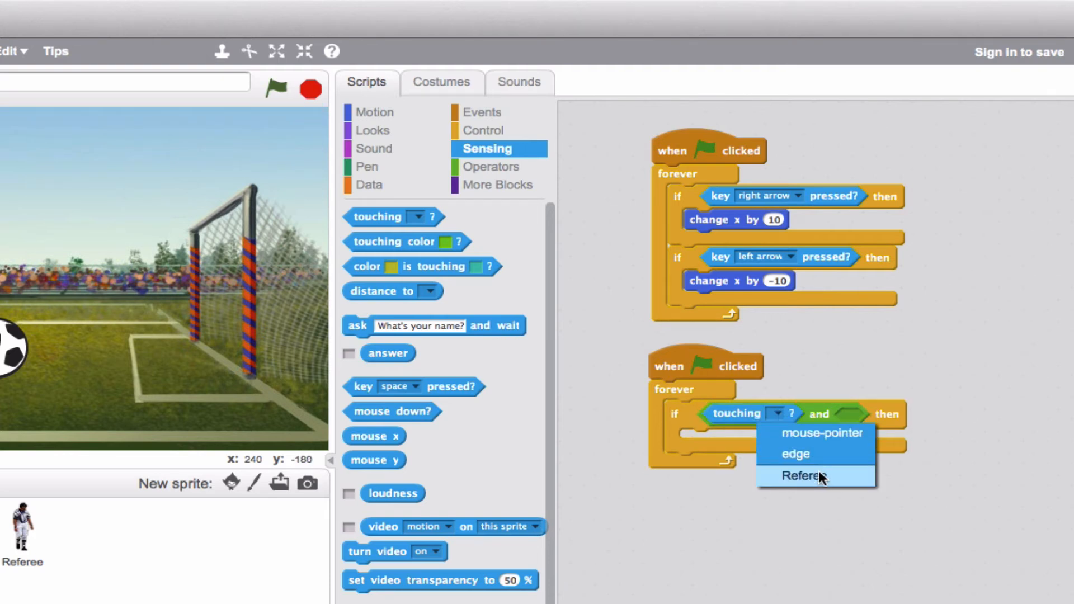
click(800, 475)
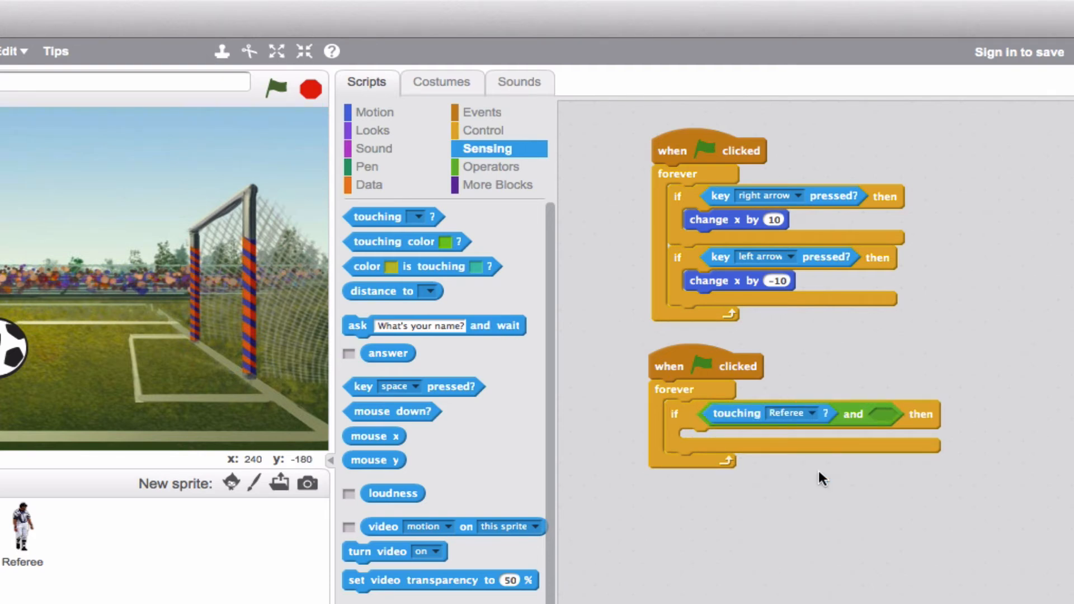
mouse_move(471, 408)
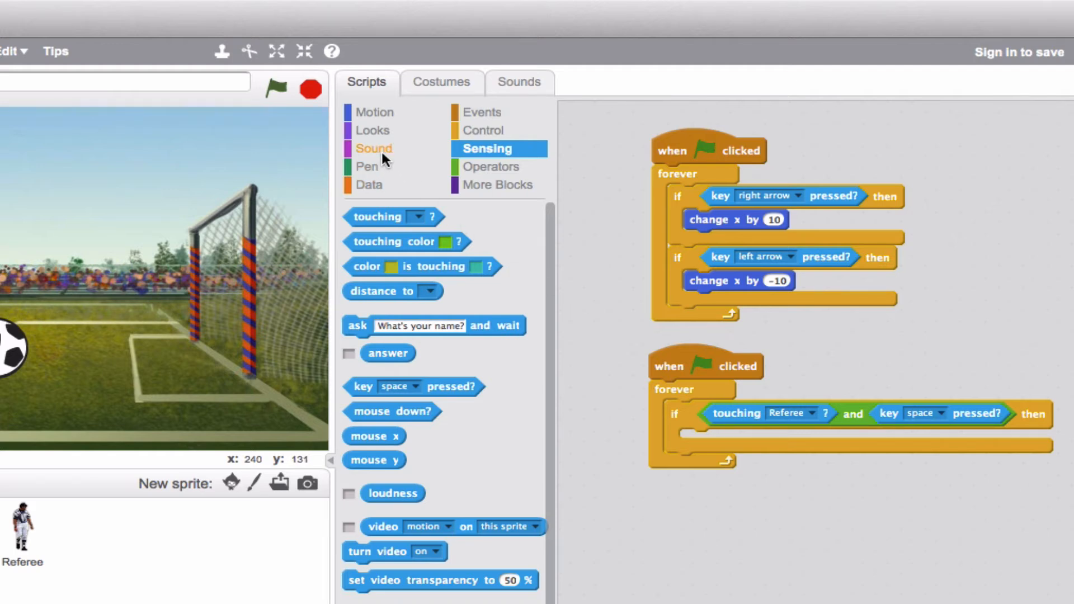
Add 'play sound recording1' inside the if-then and run the project to test
click(373, 148)
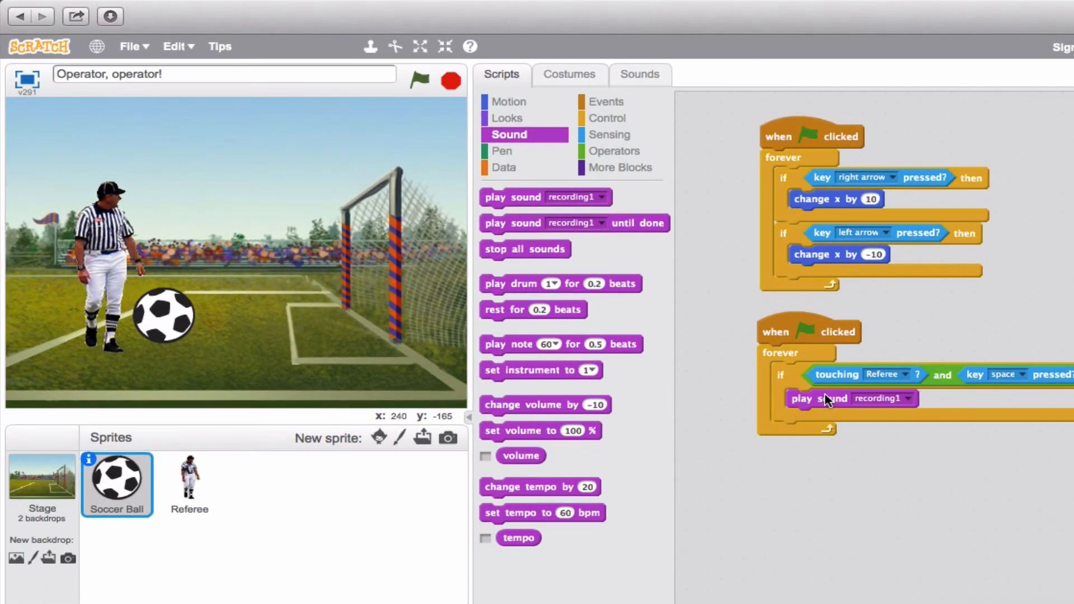
click(418, 81)
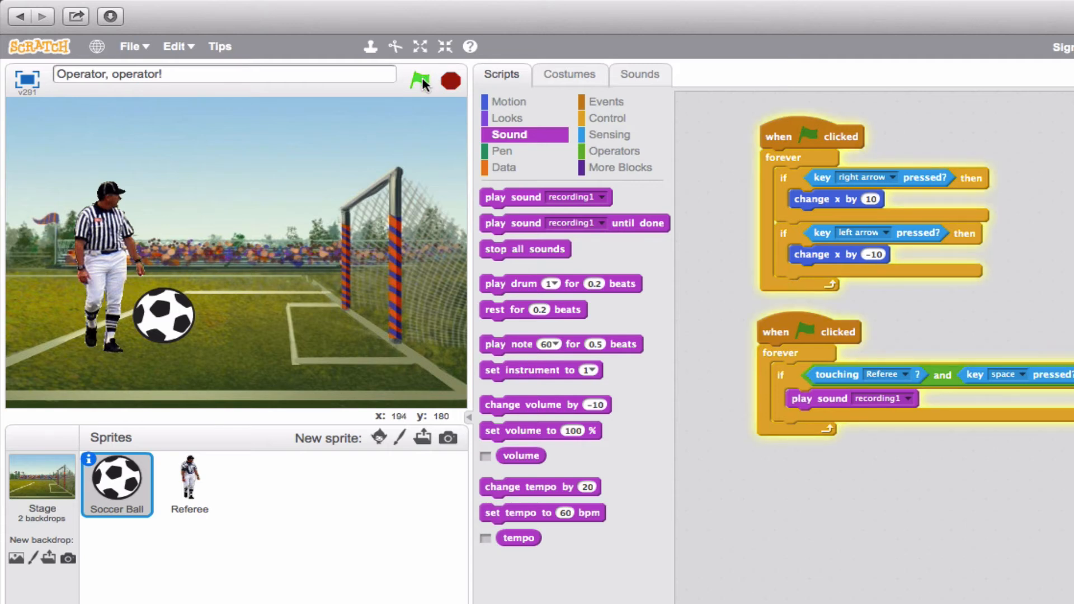
click(418, 81)
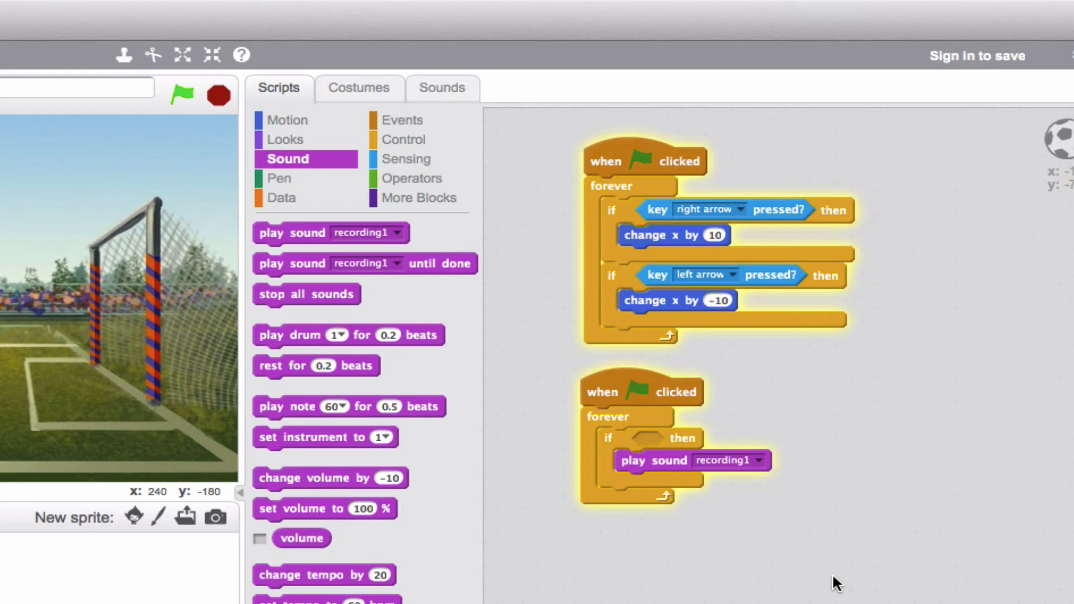
Put an 'or' operator into the second script's if condition
click(413, 178)
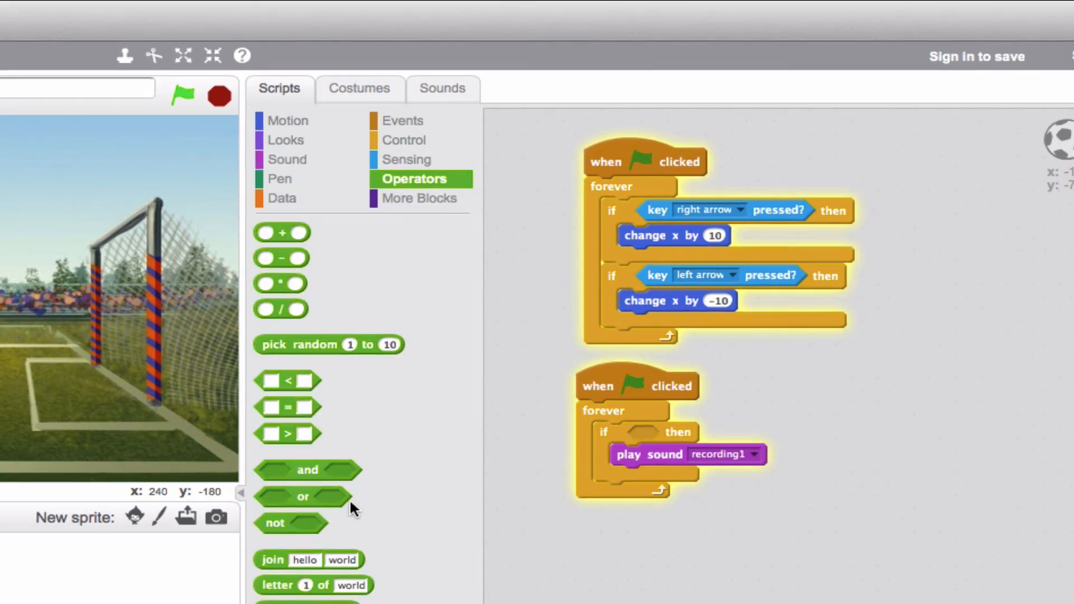
mouse_move(305, 506)
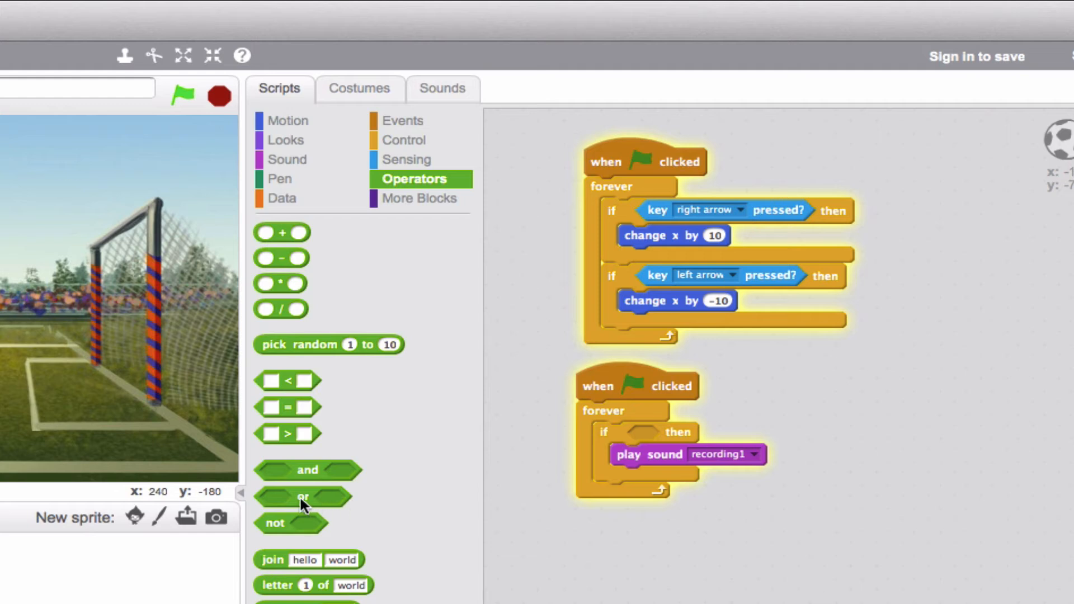
drag(303, 496, 651, 435)
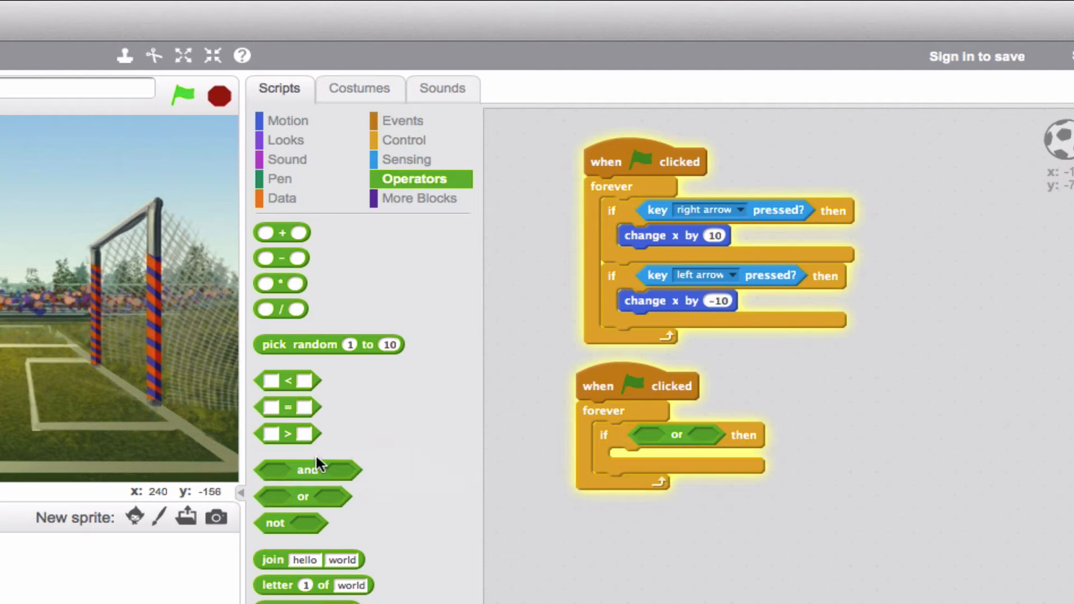
mouse_move(405, 160)
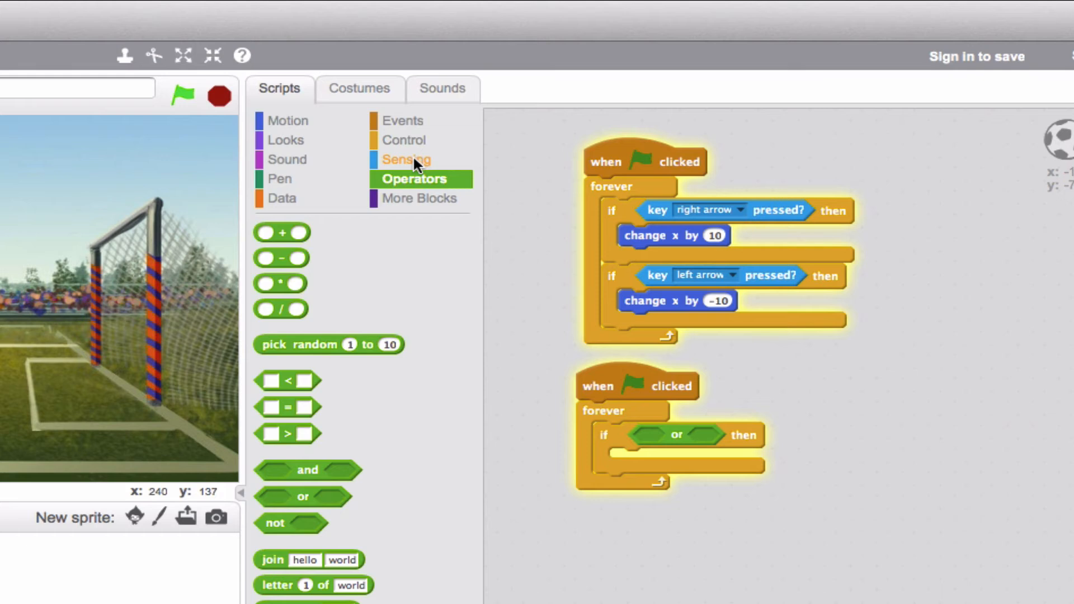
click(405, 160)
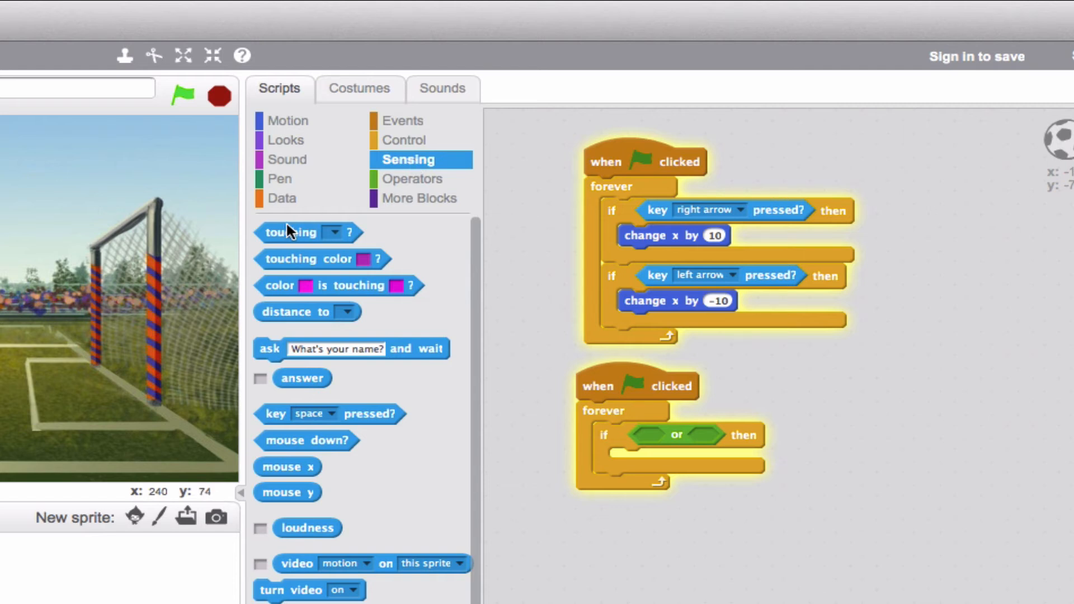
Fill the 'or' with touching Referee and touching the goal post's orange colour
drag(301, 232, 657, 437)
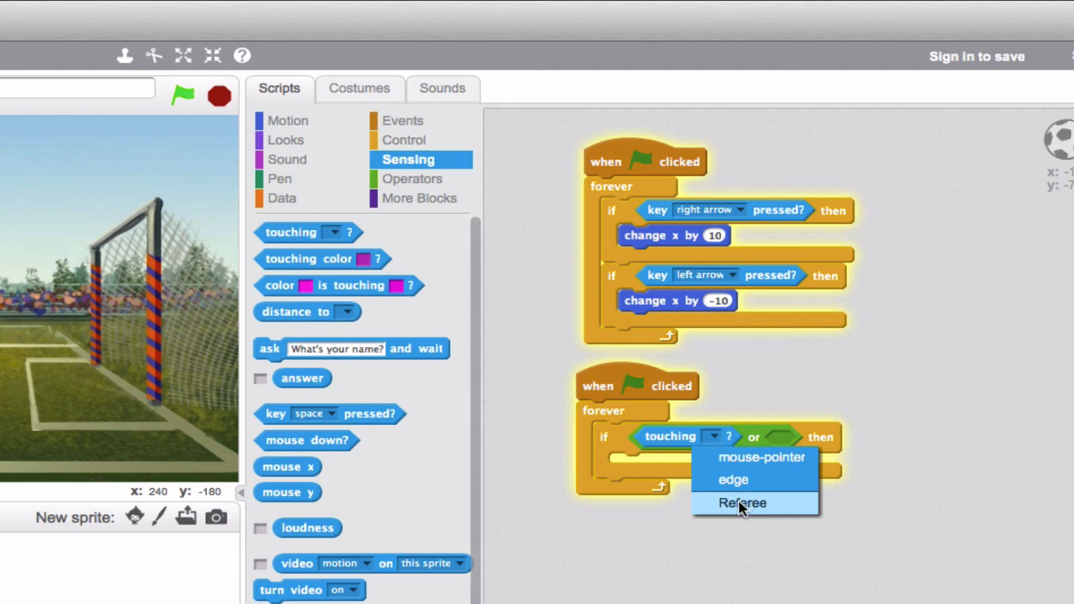
click(741, 503)
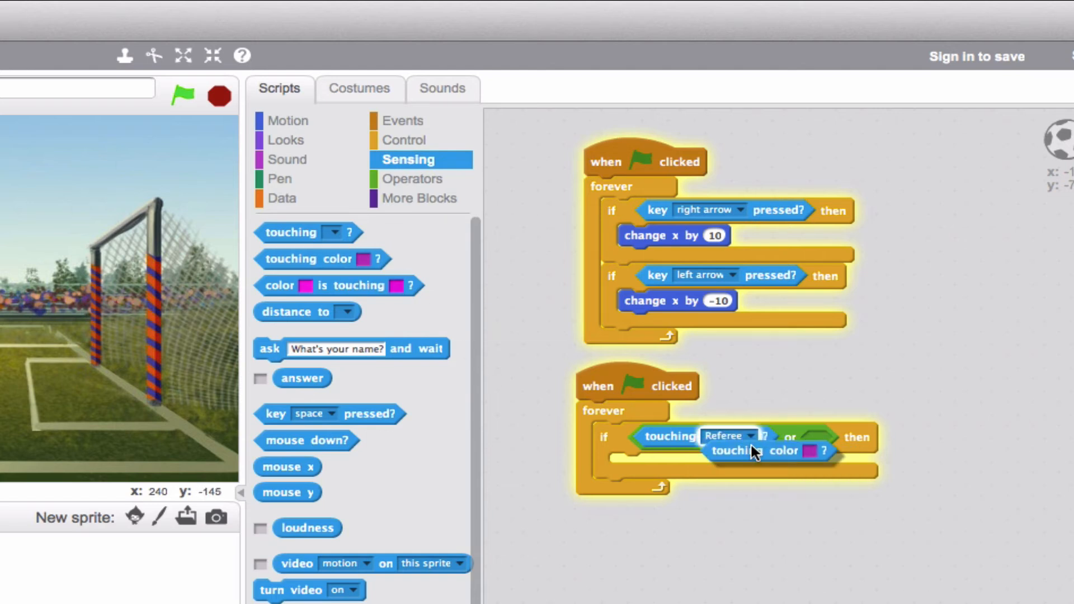
drag(767, 450, 883, 437)
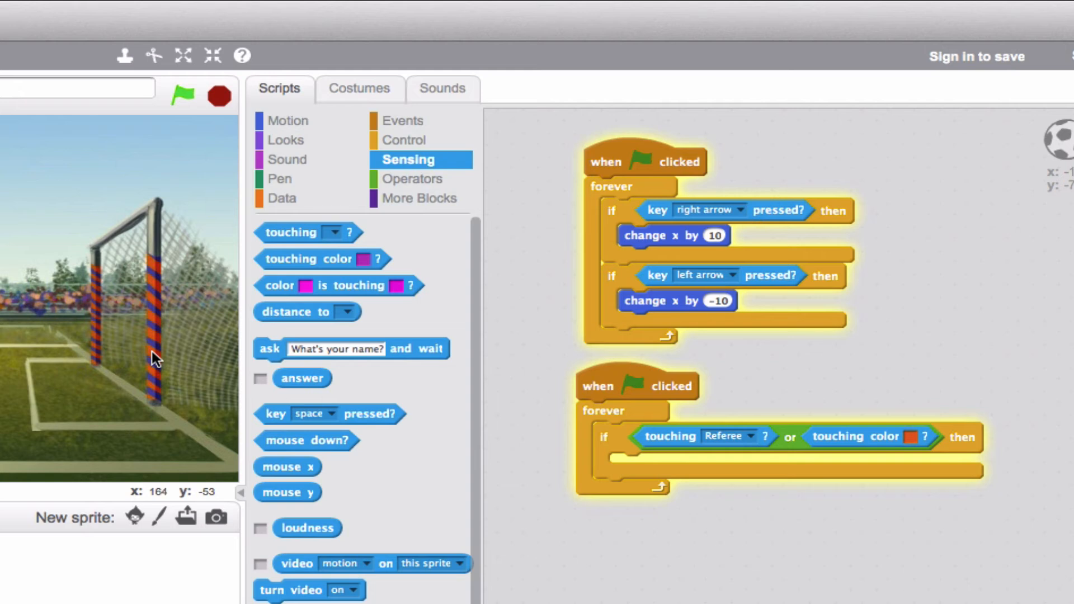
mouse_move(223, 280)
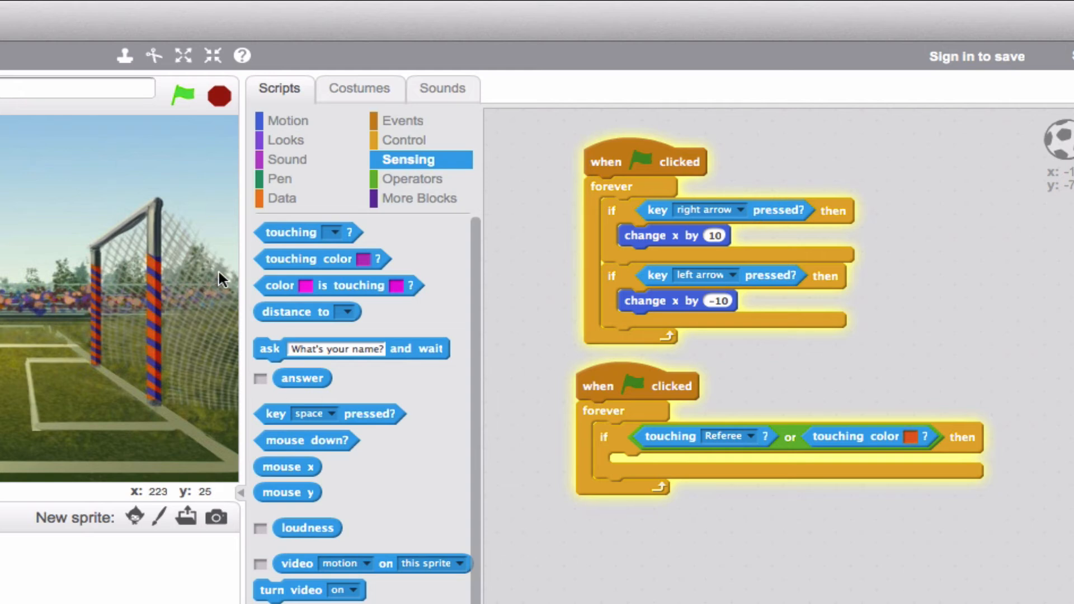
Make the ball say 'Go team!' for 1 second inside the if-then
click(285, 140)
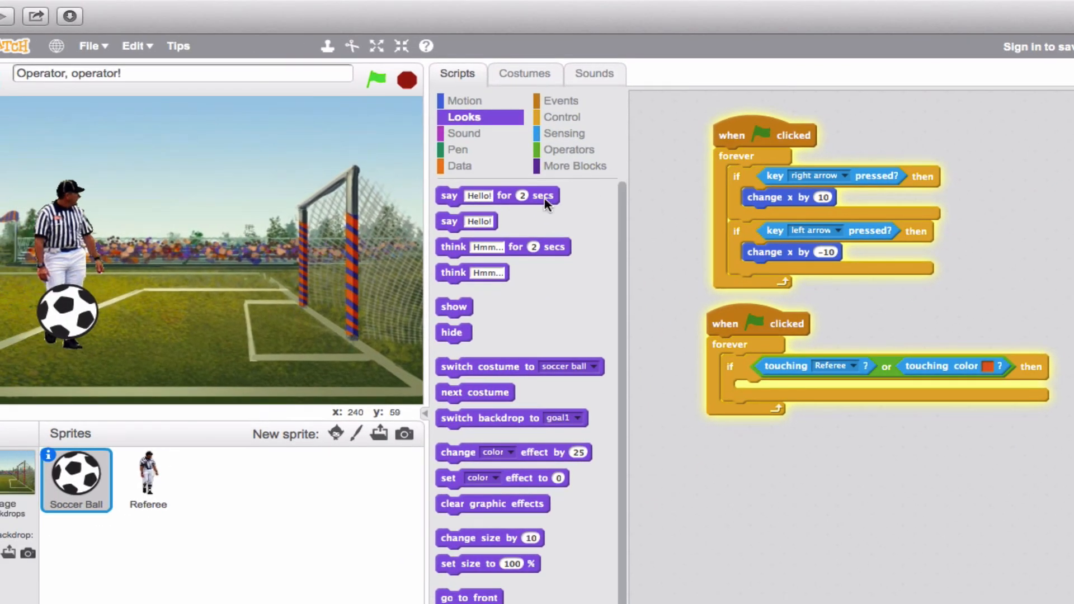
drag(495, 195, 794, 390)
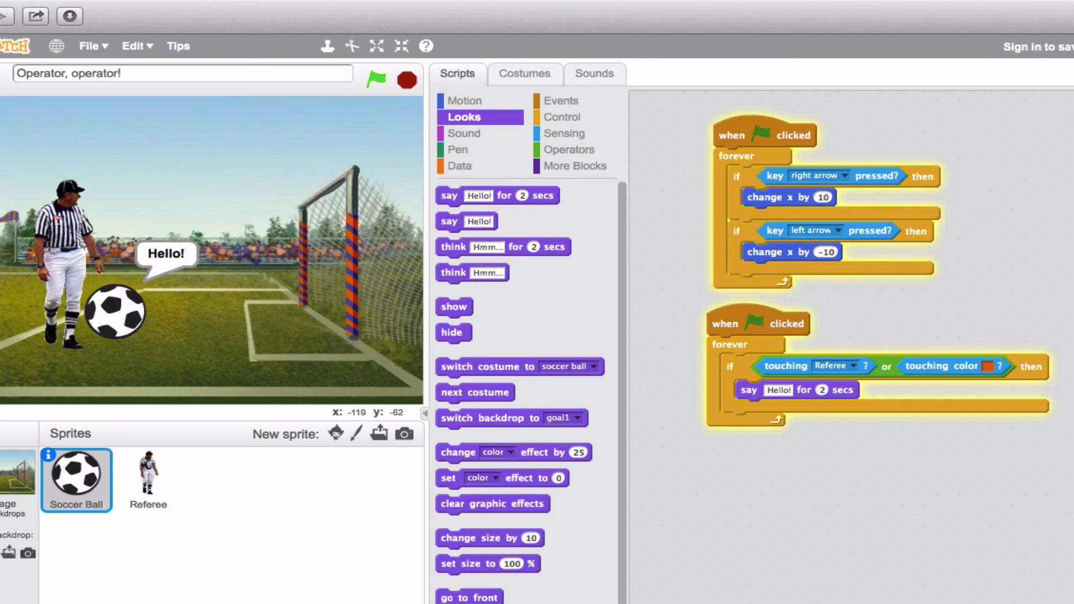
click(374, 81)
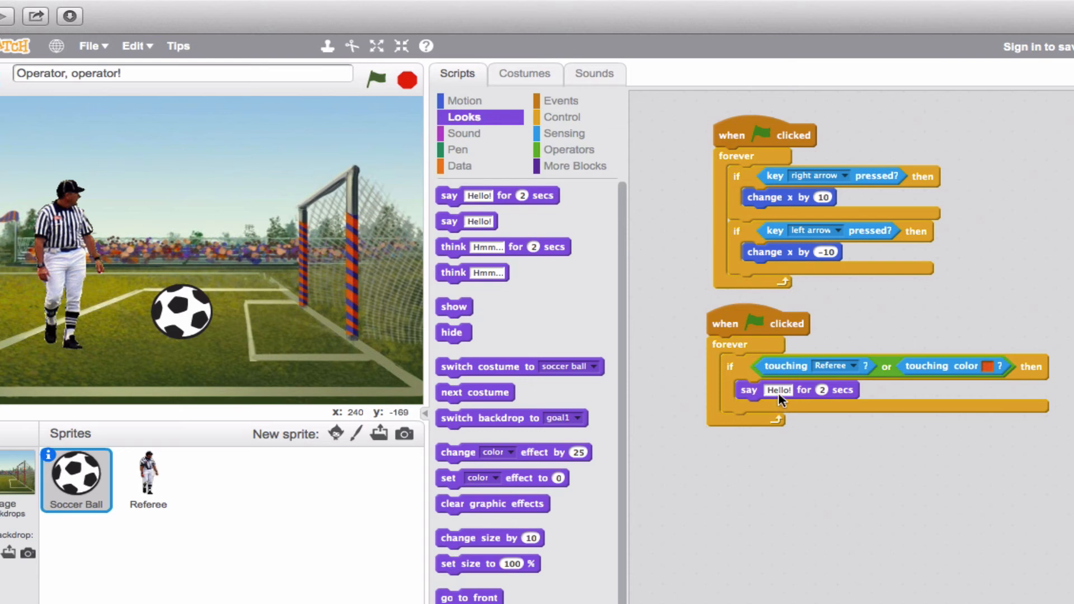
text(2)
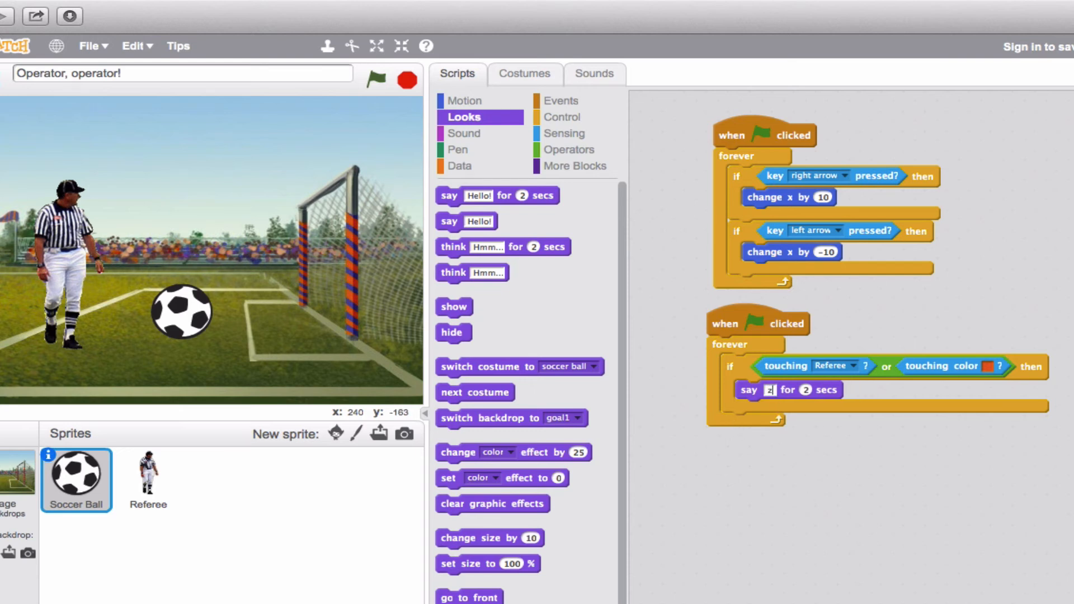
text(Go team!)
click(805, 390)
text(1)
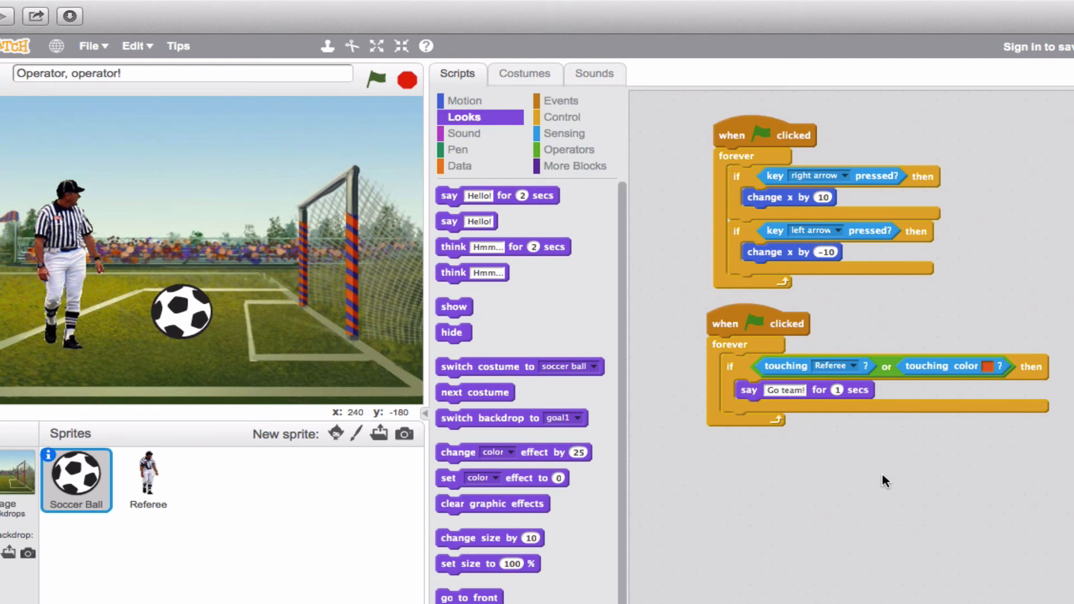
mouse_move(387, 233)
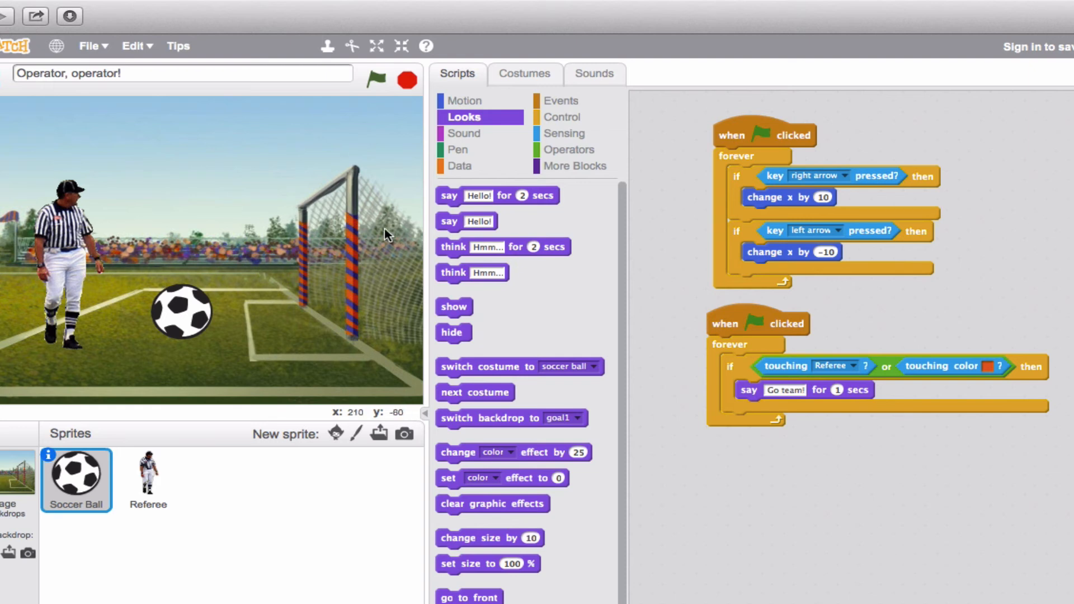
Run the project to test the Go team! script
click(373, 80)
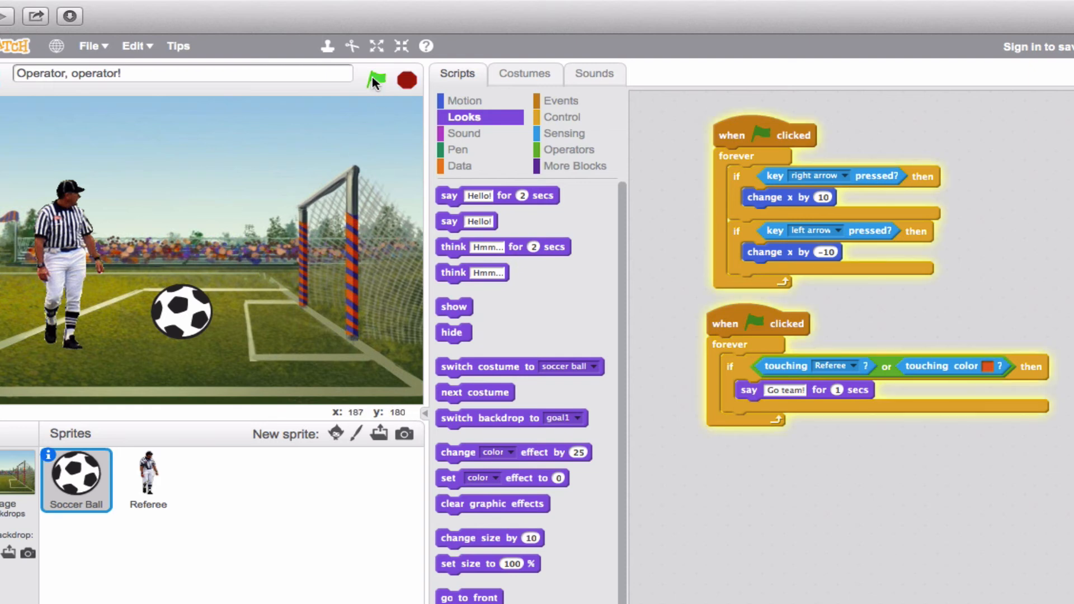
click(374, 81)
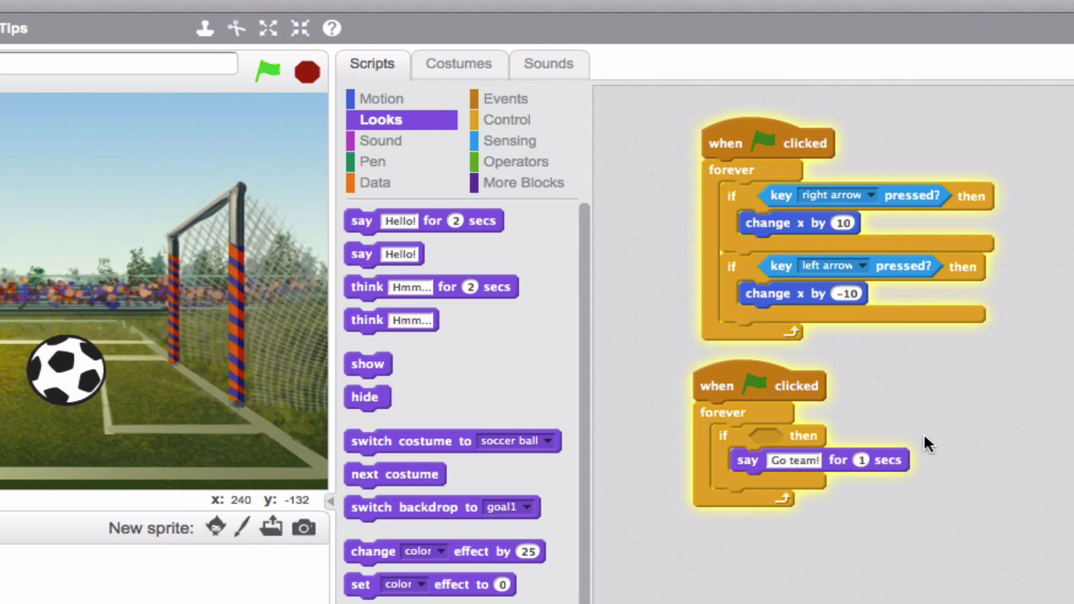
Empty the if-then and put a 'not' operator in its condition
click(236, 29)
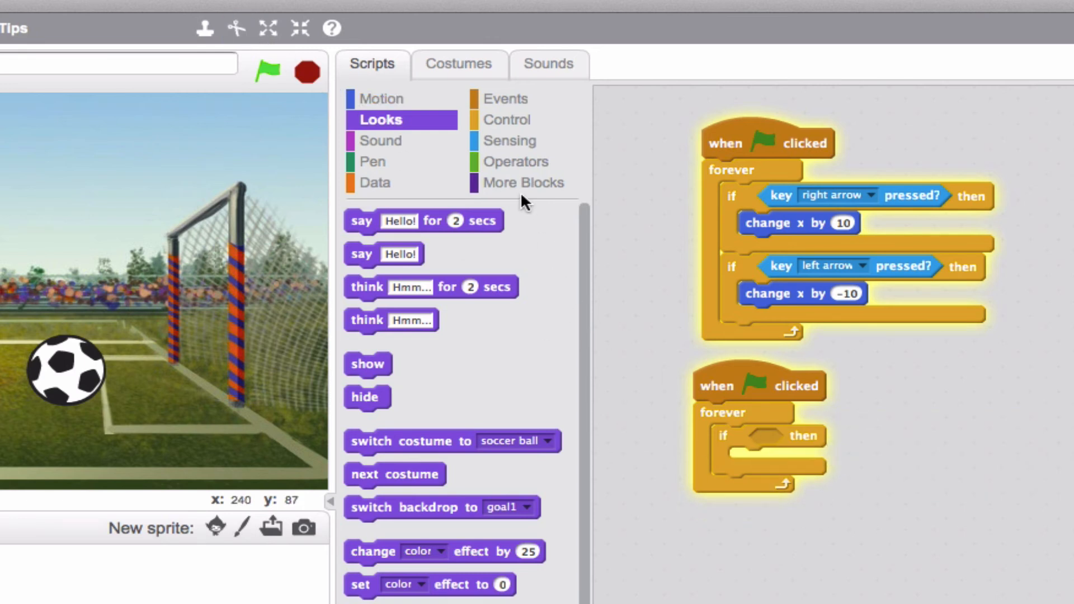
click(517, 161)
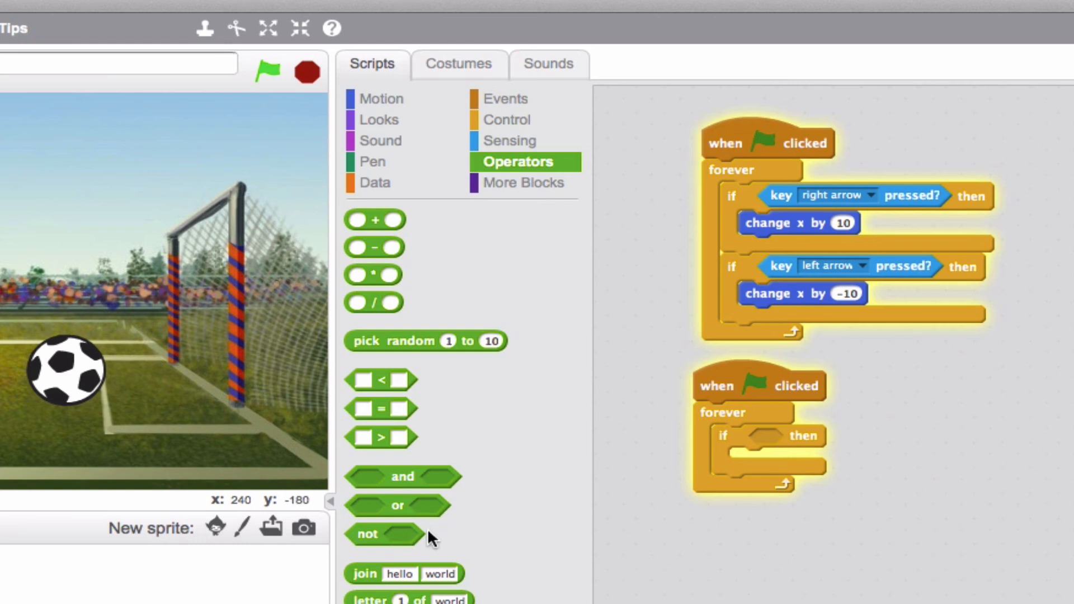
mouse_move(379, 547)
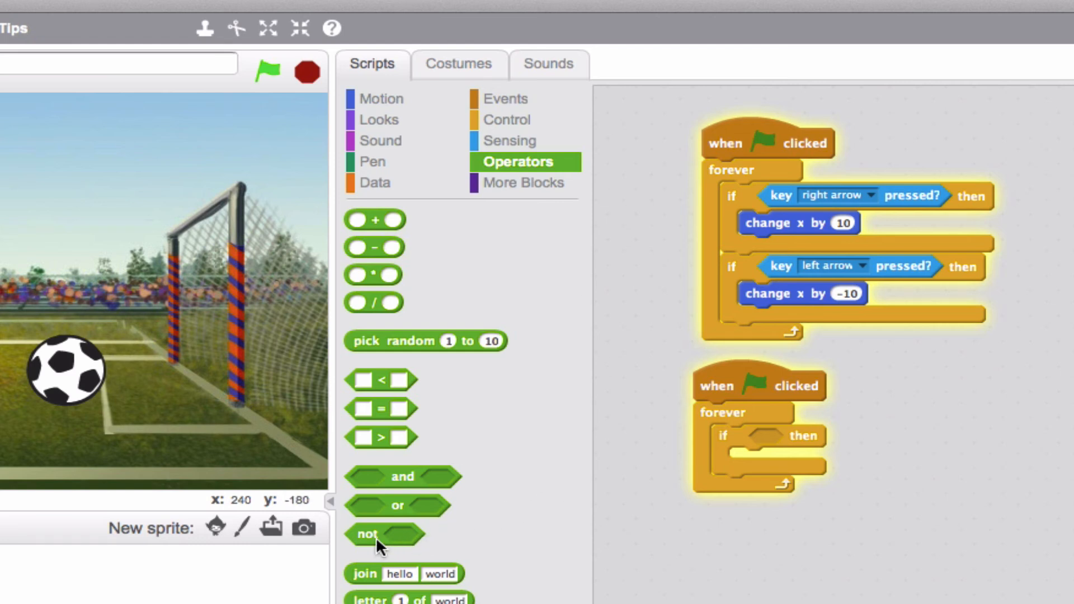
drag(368, 533, 771, 438)
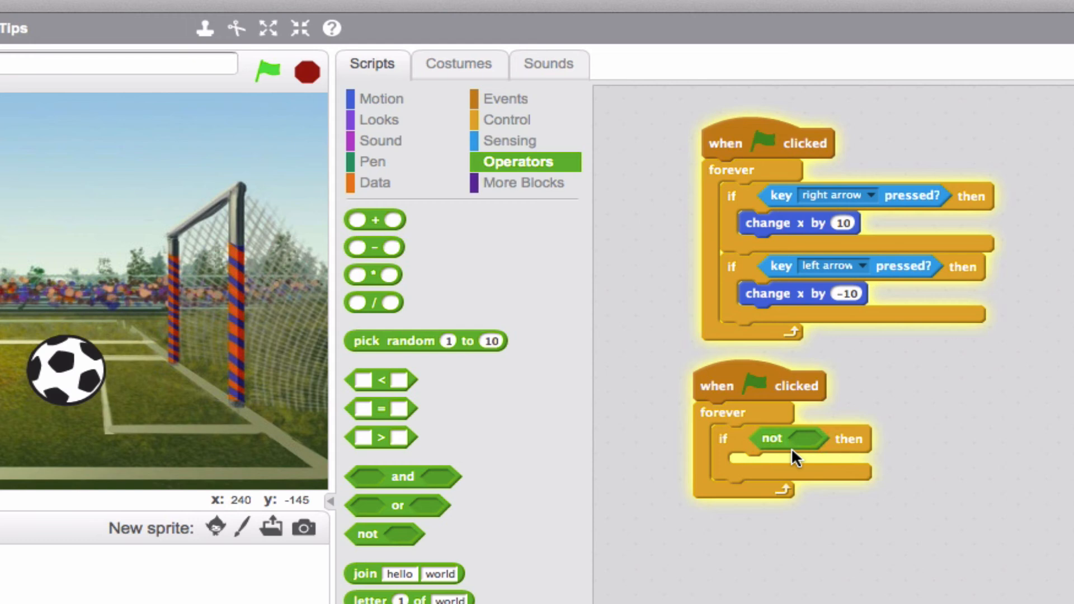
Place 'touching color' inside the not and sample the goal post's orange
click(510, 141)
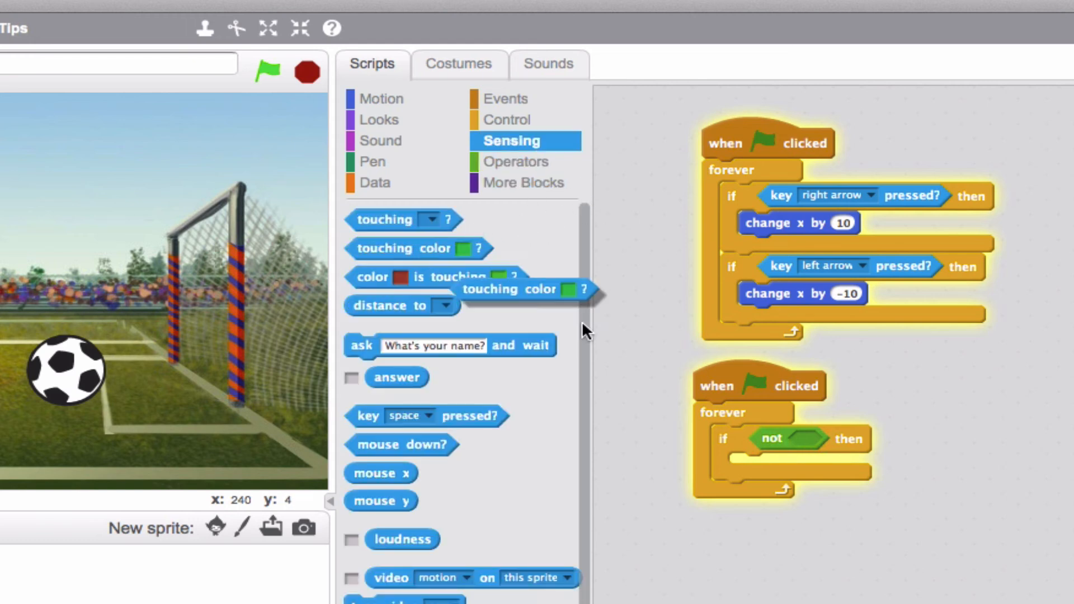
drag(526, 288, 855, 441)
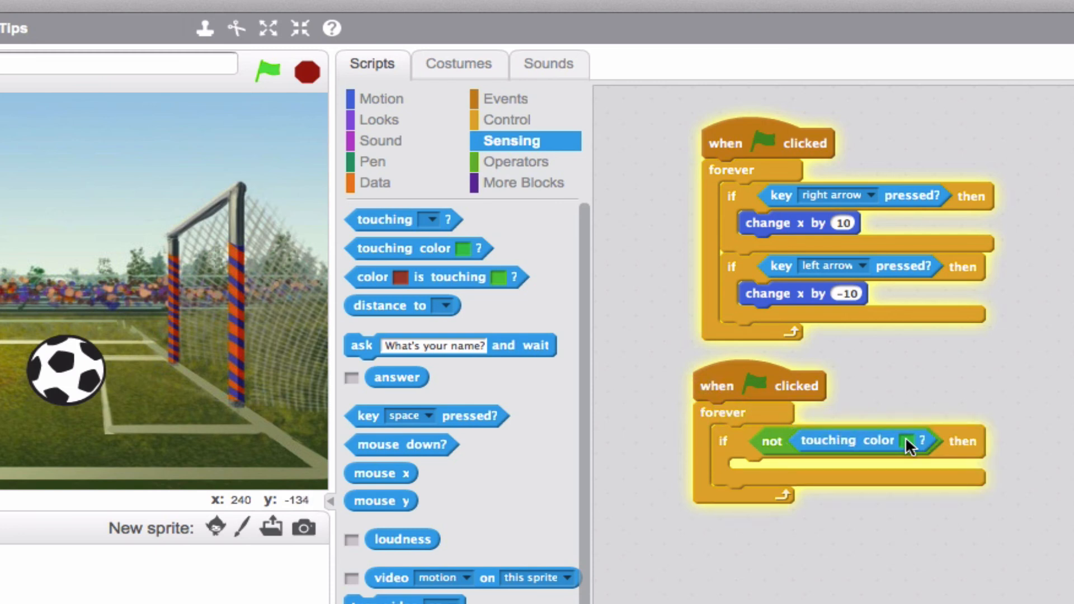
click(908, 441)
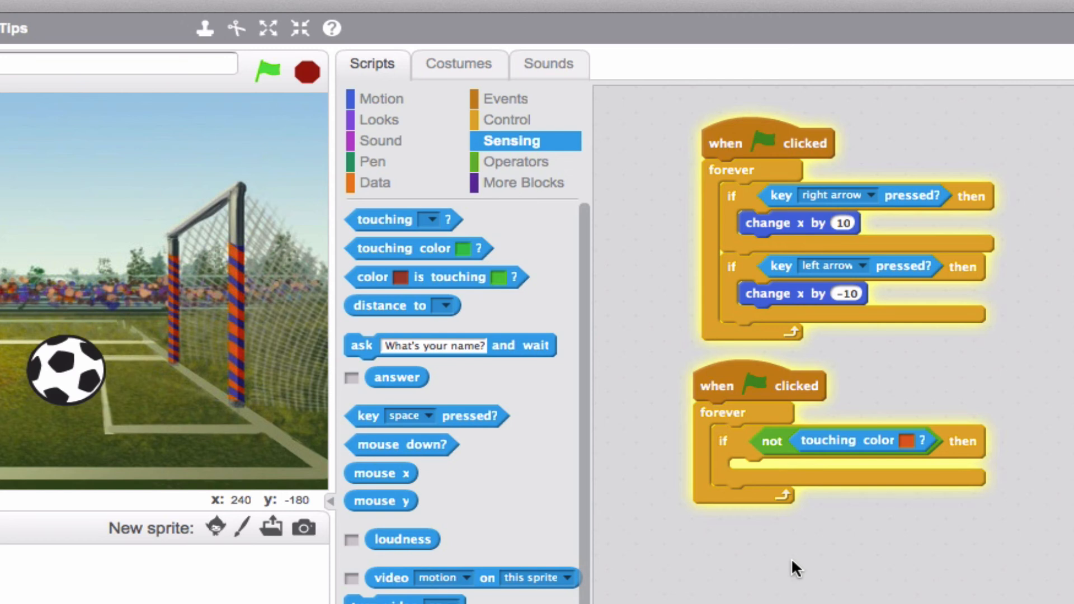
Make the ball say 'Try to get me in the goal!' for 2 seconds
click(378, 120)
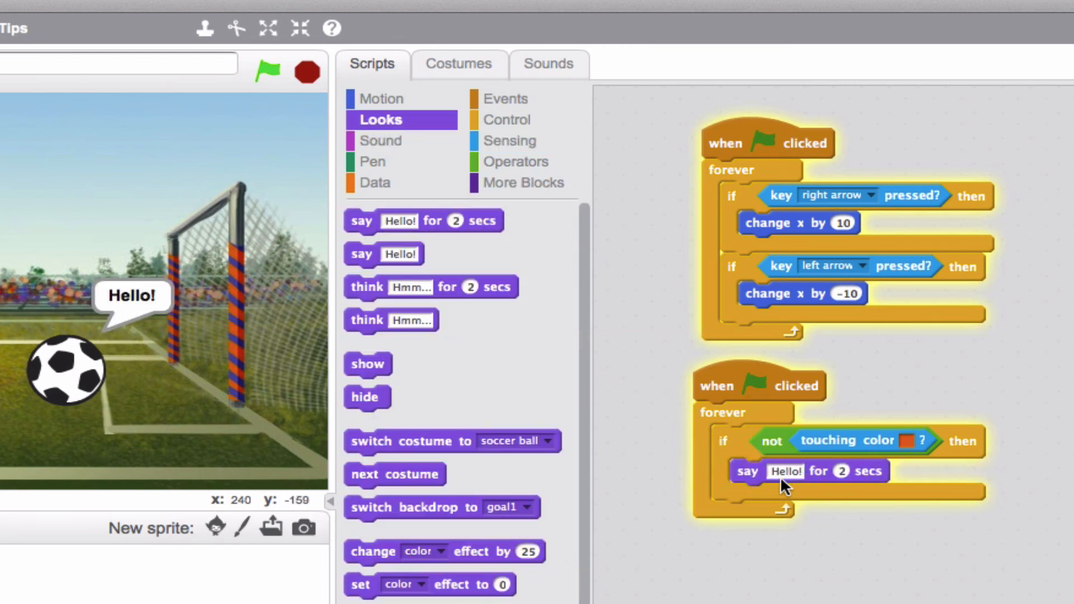
click(777, 471)
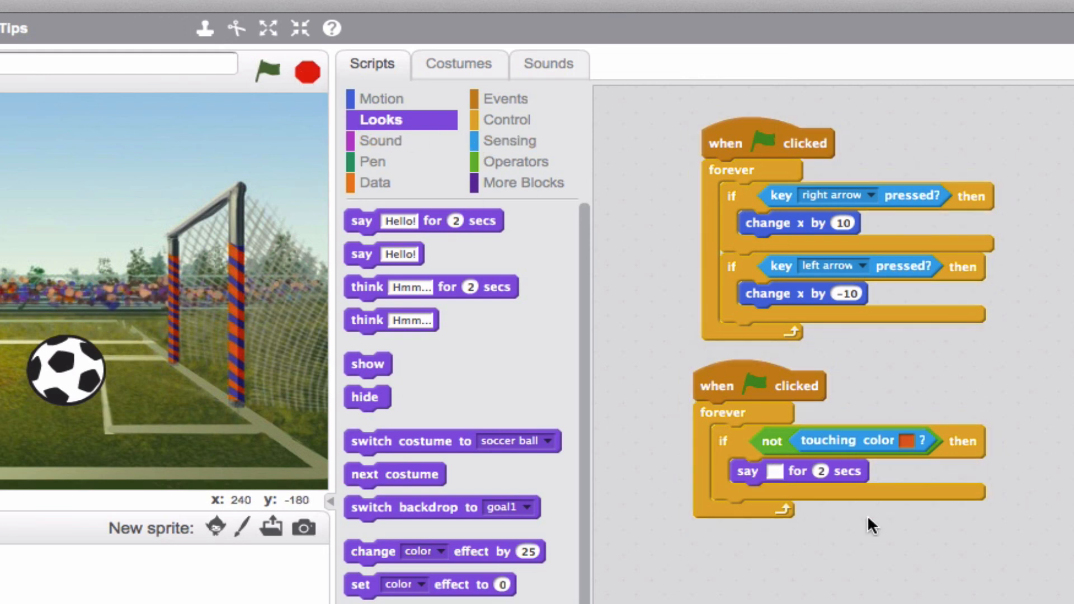
click(774, 471)
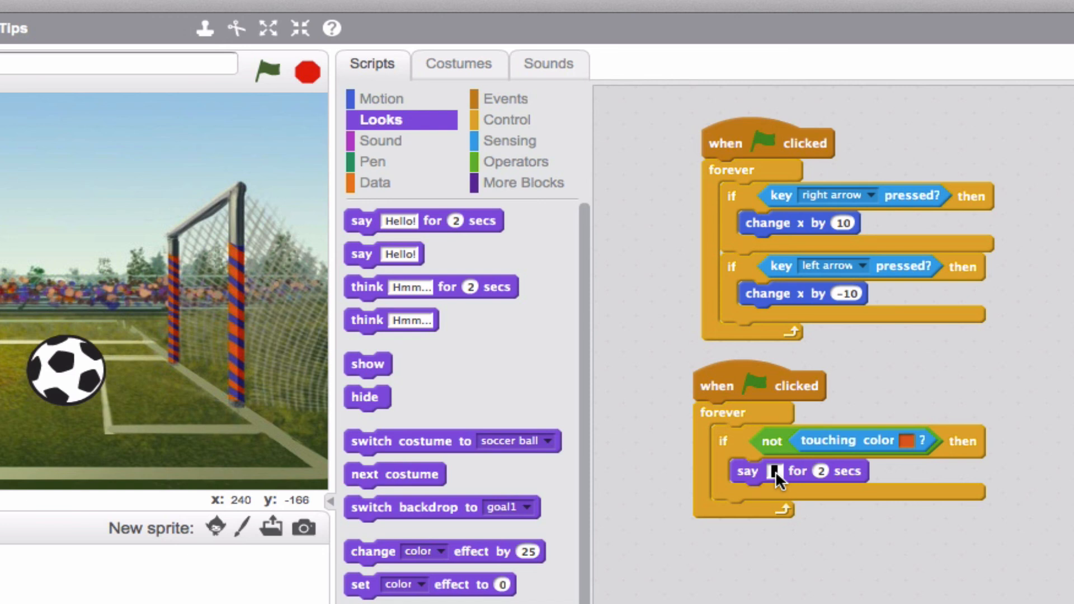
text(Try to get my in the goal!)
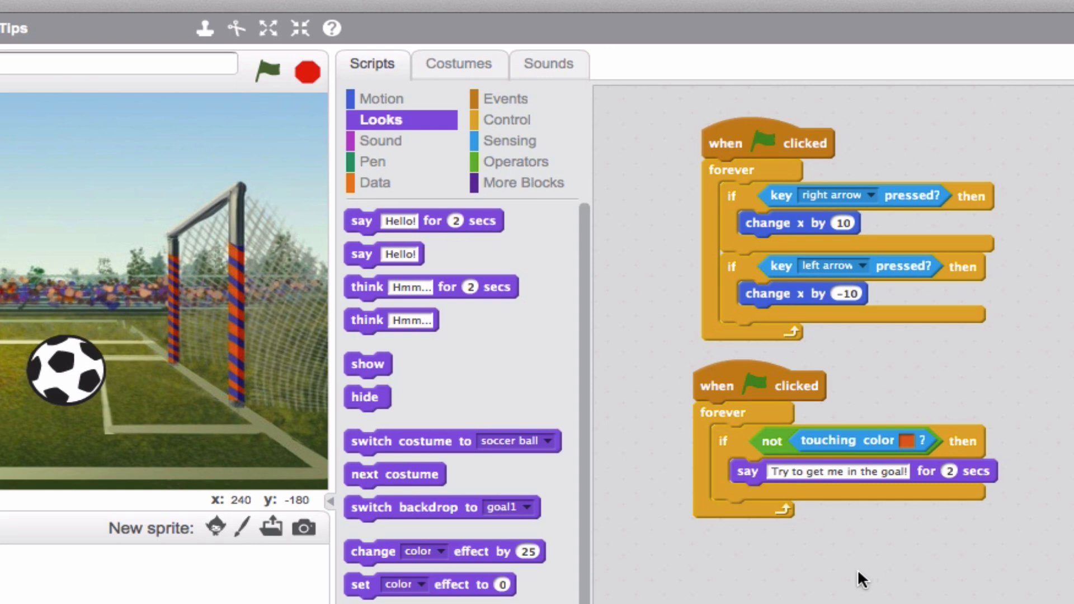
click(397, 81)
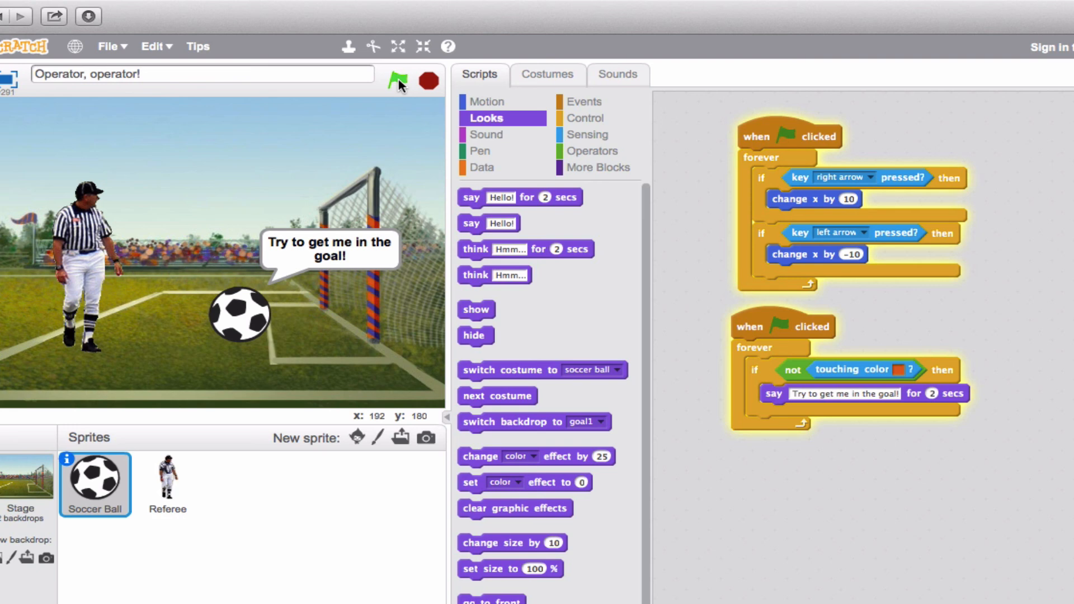
Run the project so the ball says 'Try to get me in the goal!' and moves to the Referee
click(396, 81)
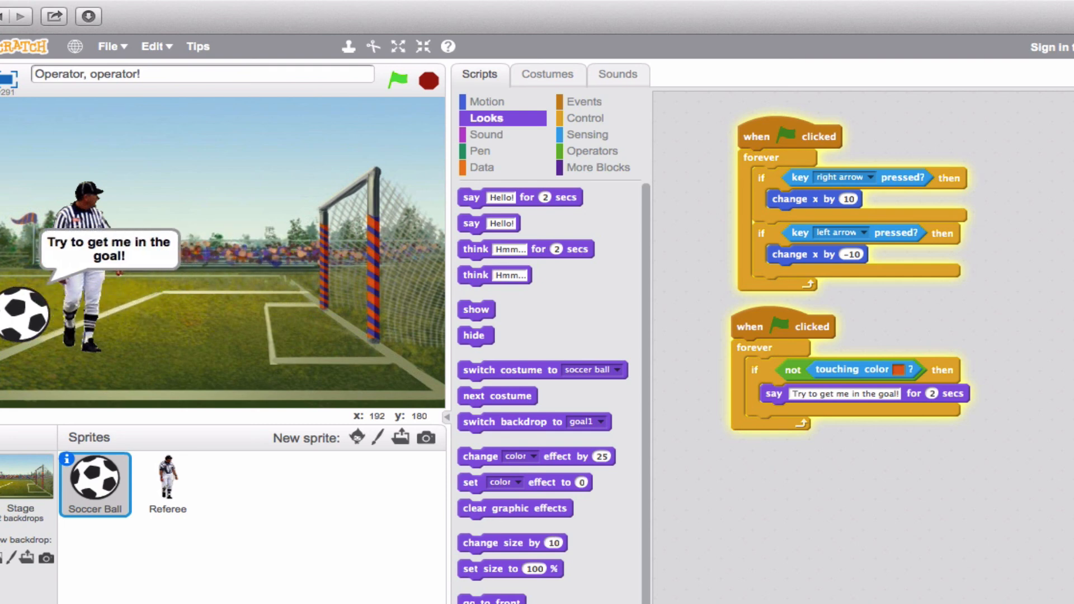